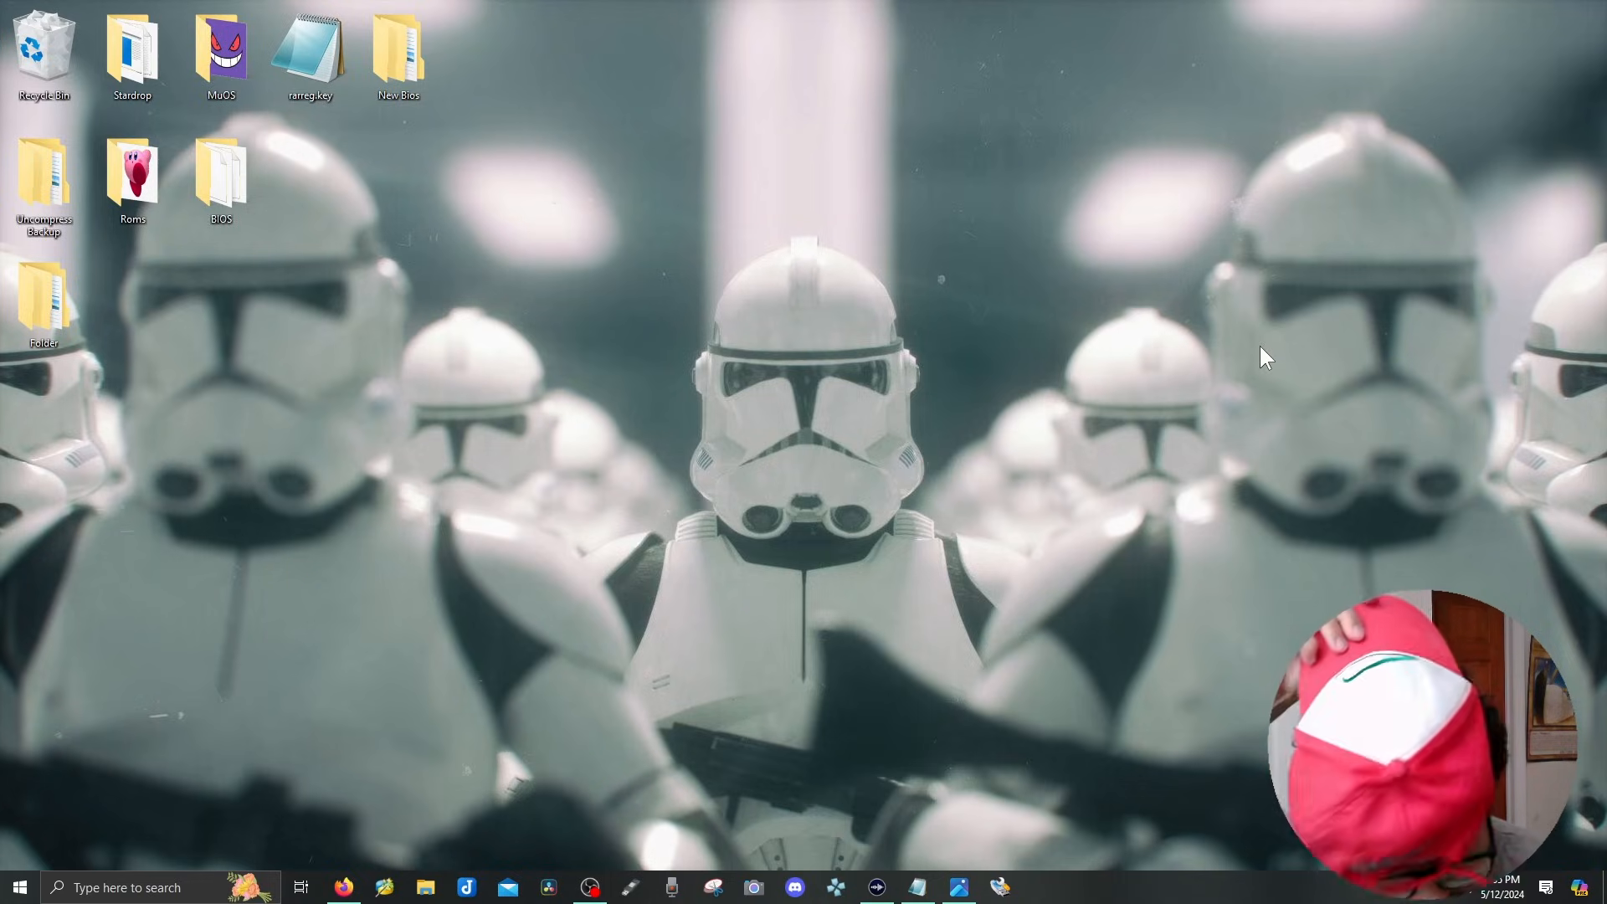
Show the notes listing SD cards, card reader, Win32DiskImager and MiniToolPartionWizard, with nothing selected.
click(917, 887)
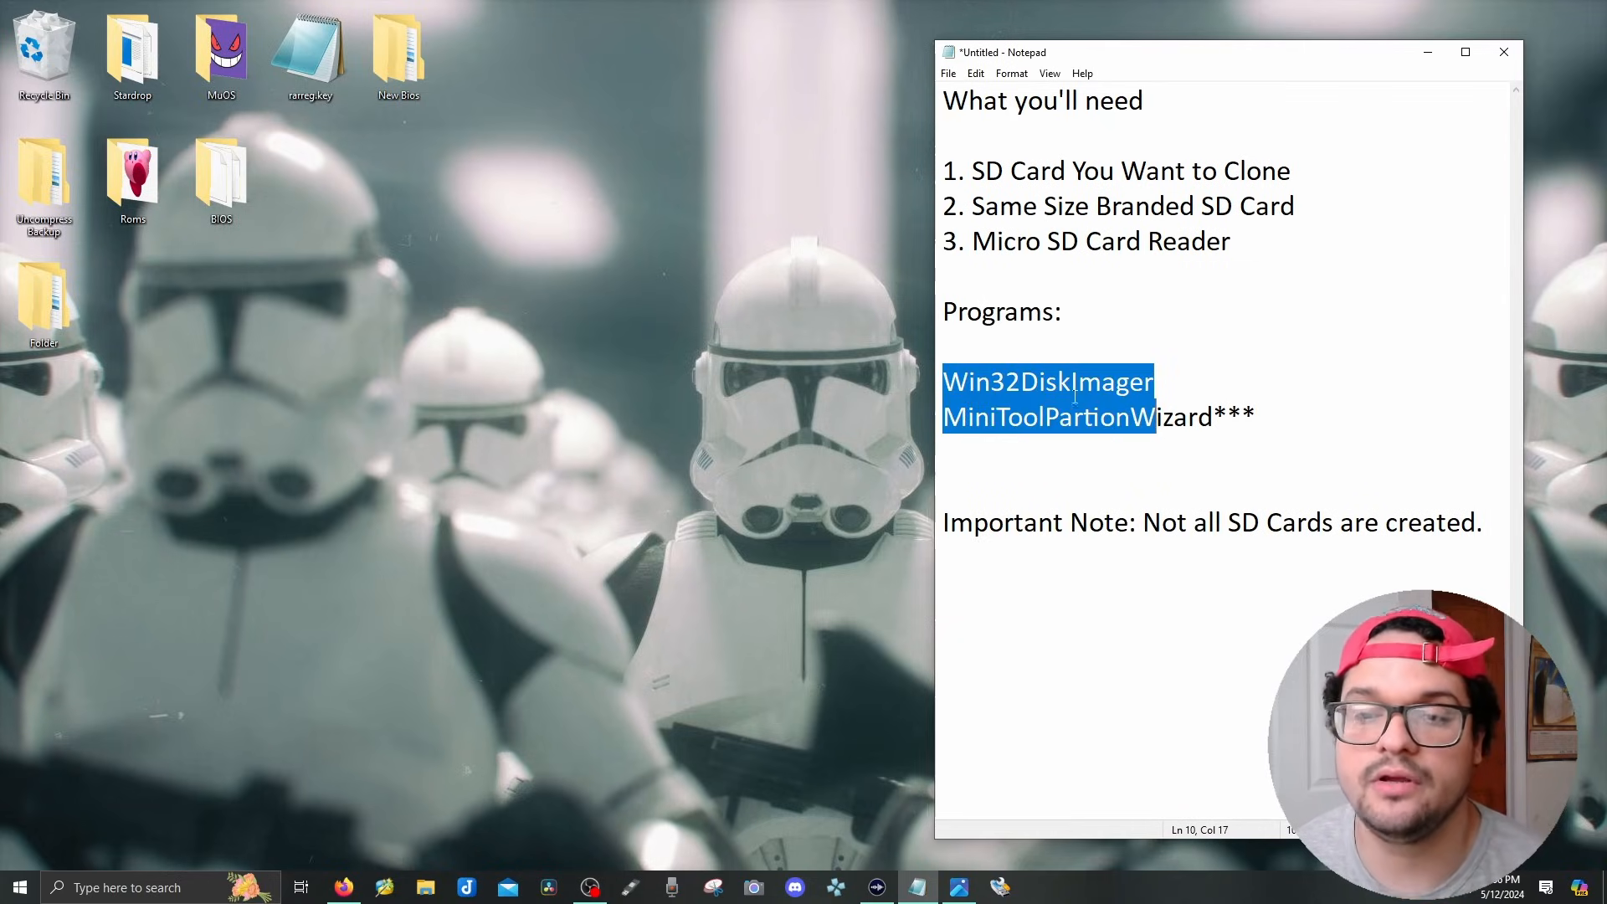
click(1073, 416)
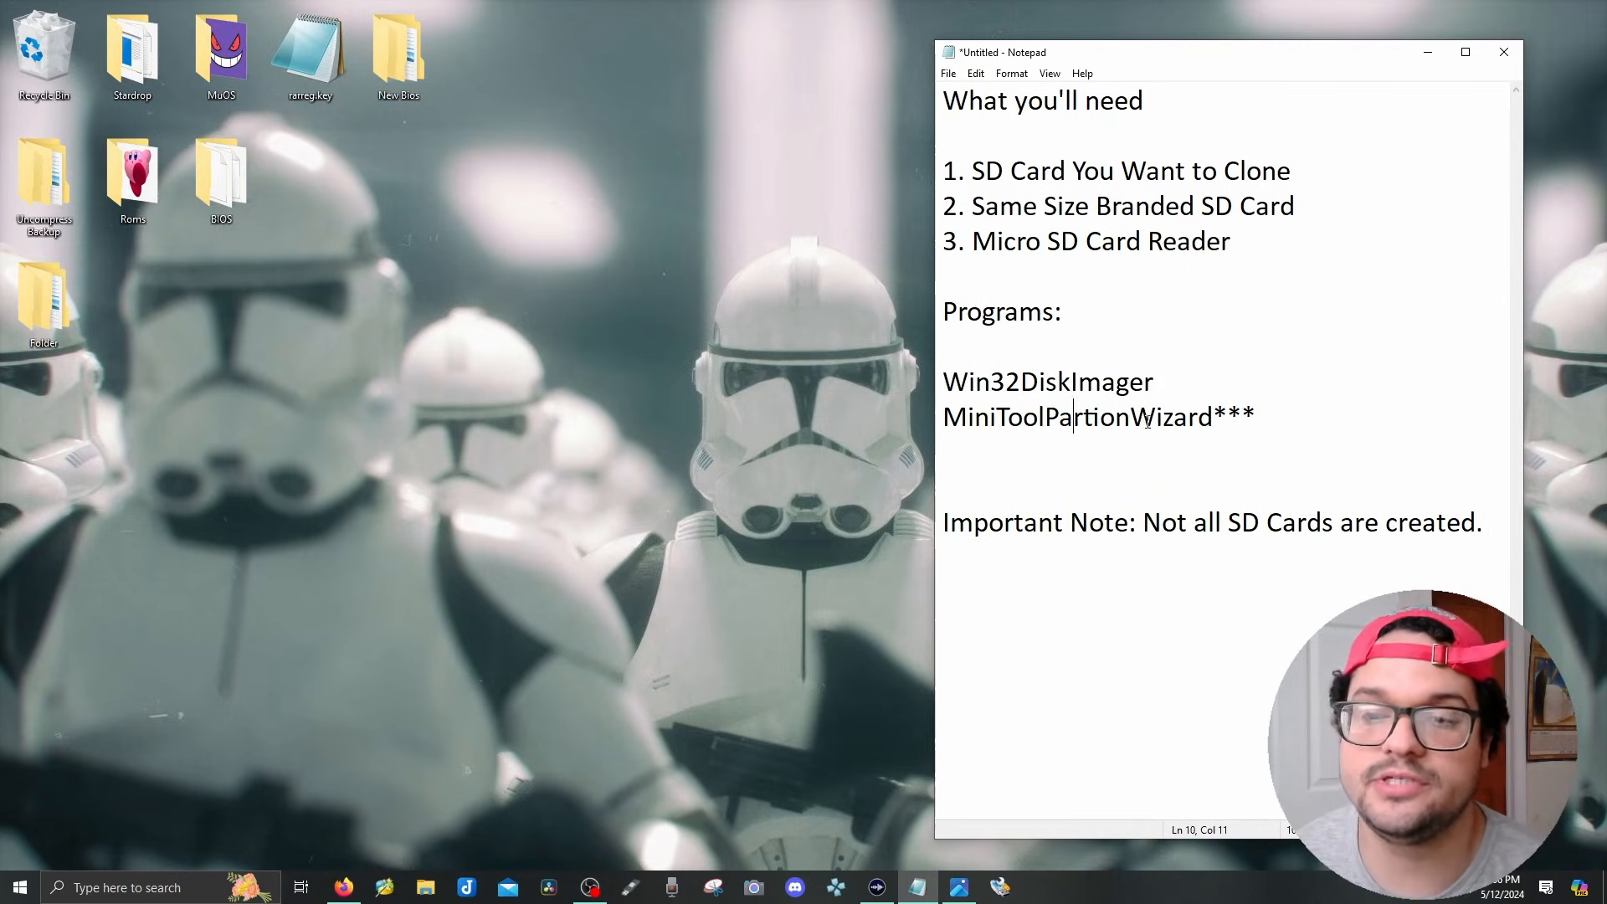
click(1275, 417)
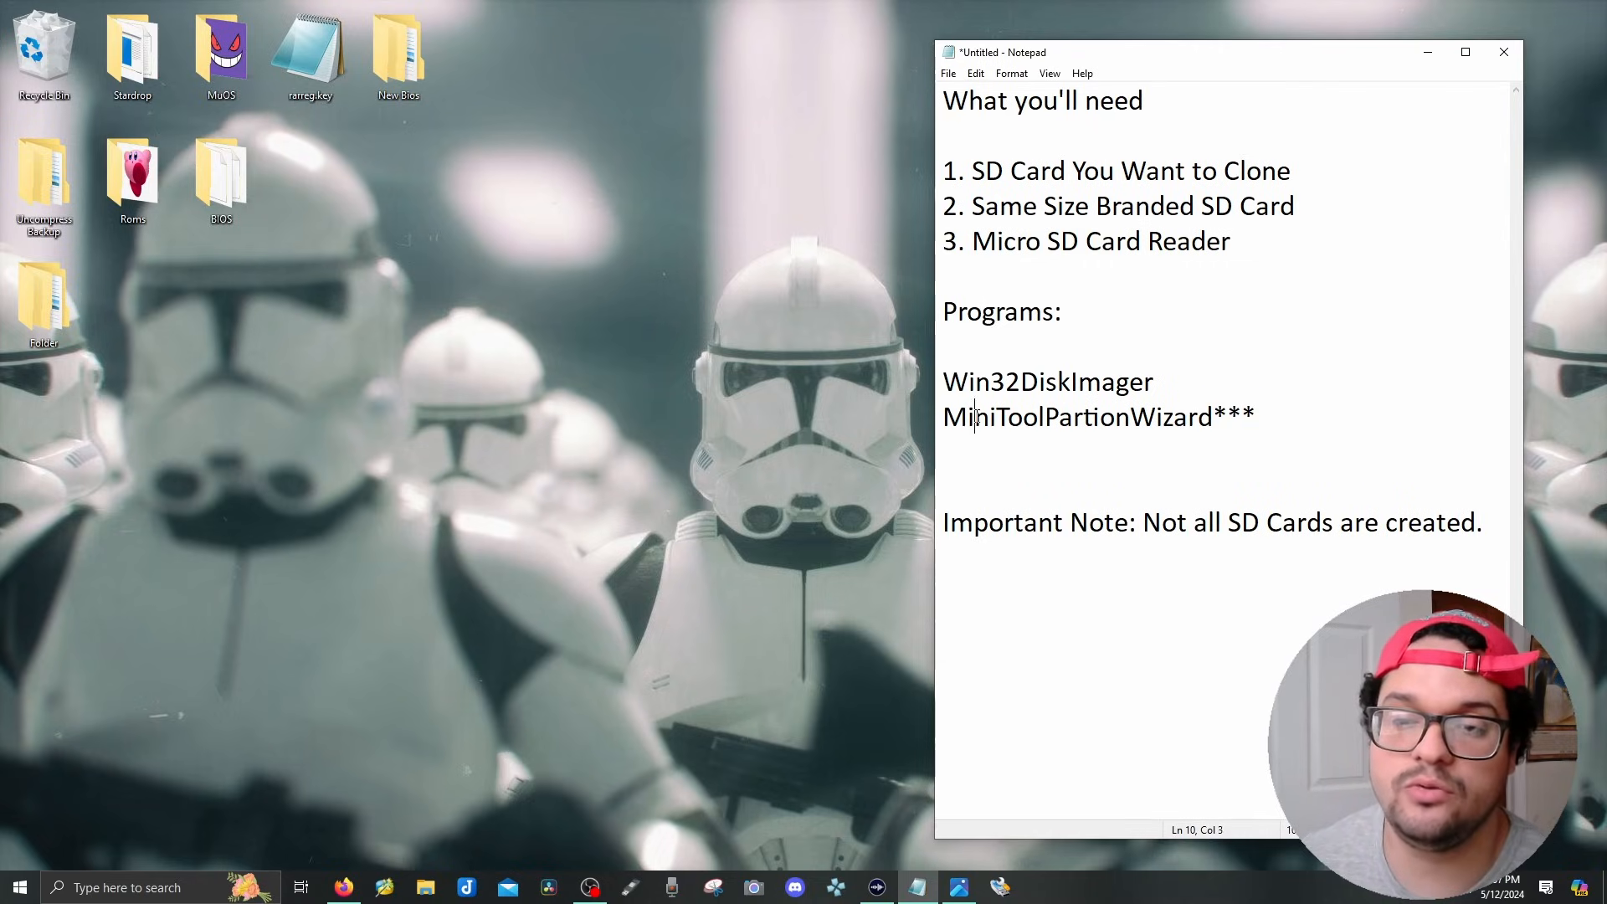
Finish the note to read "Not all SD Cards are created equal.".
text(equal.)
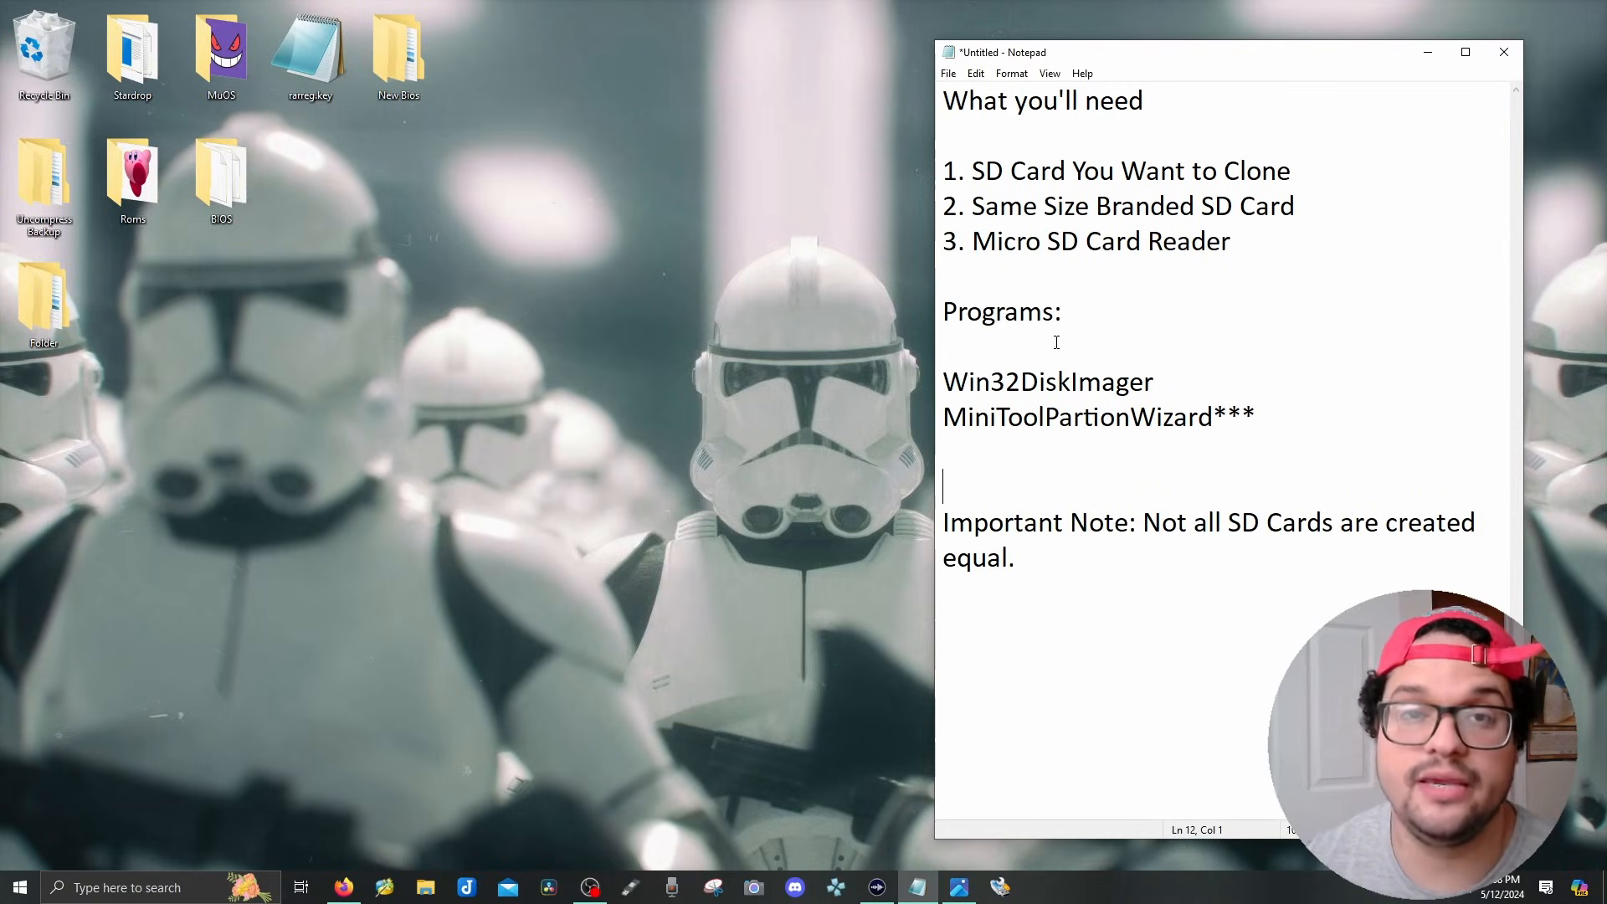
mouse_move(524, 683)
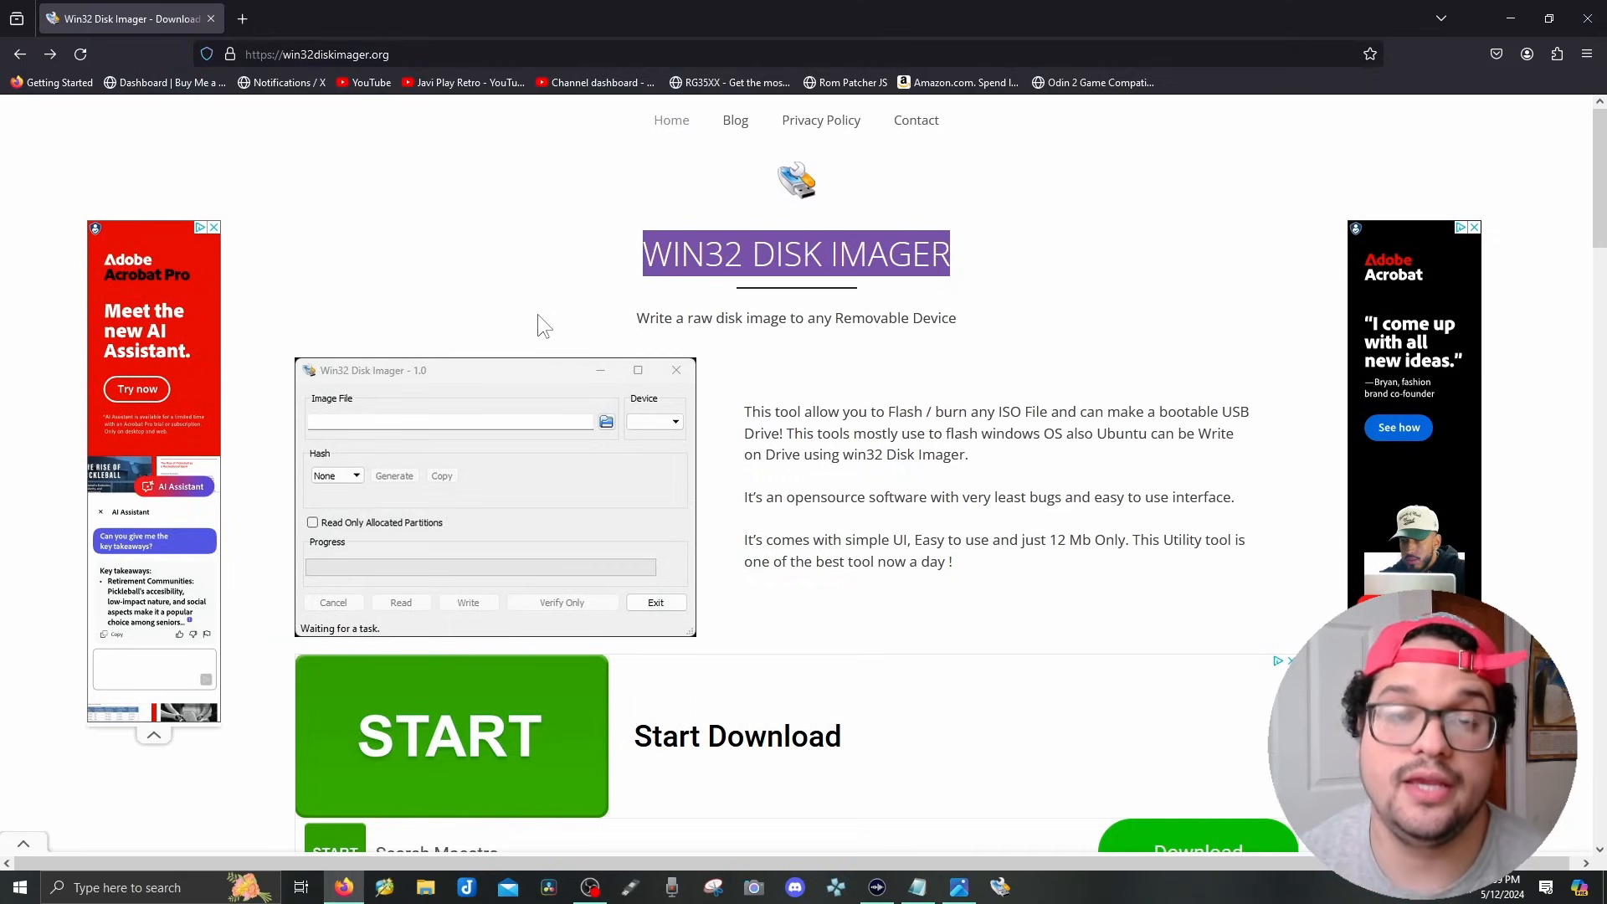
mouse_move(584, 334)
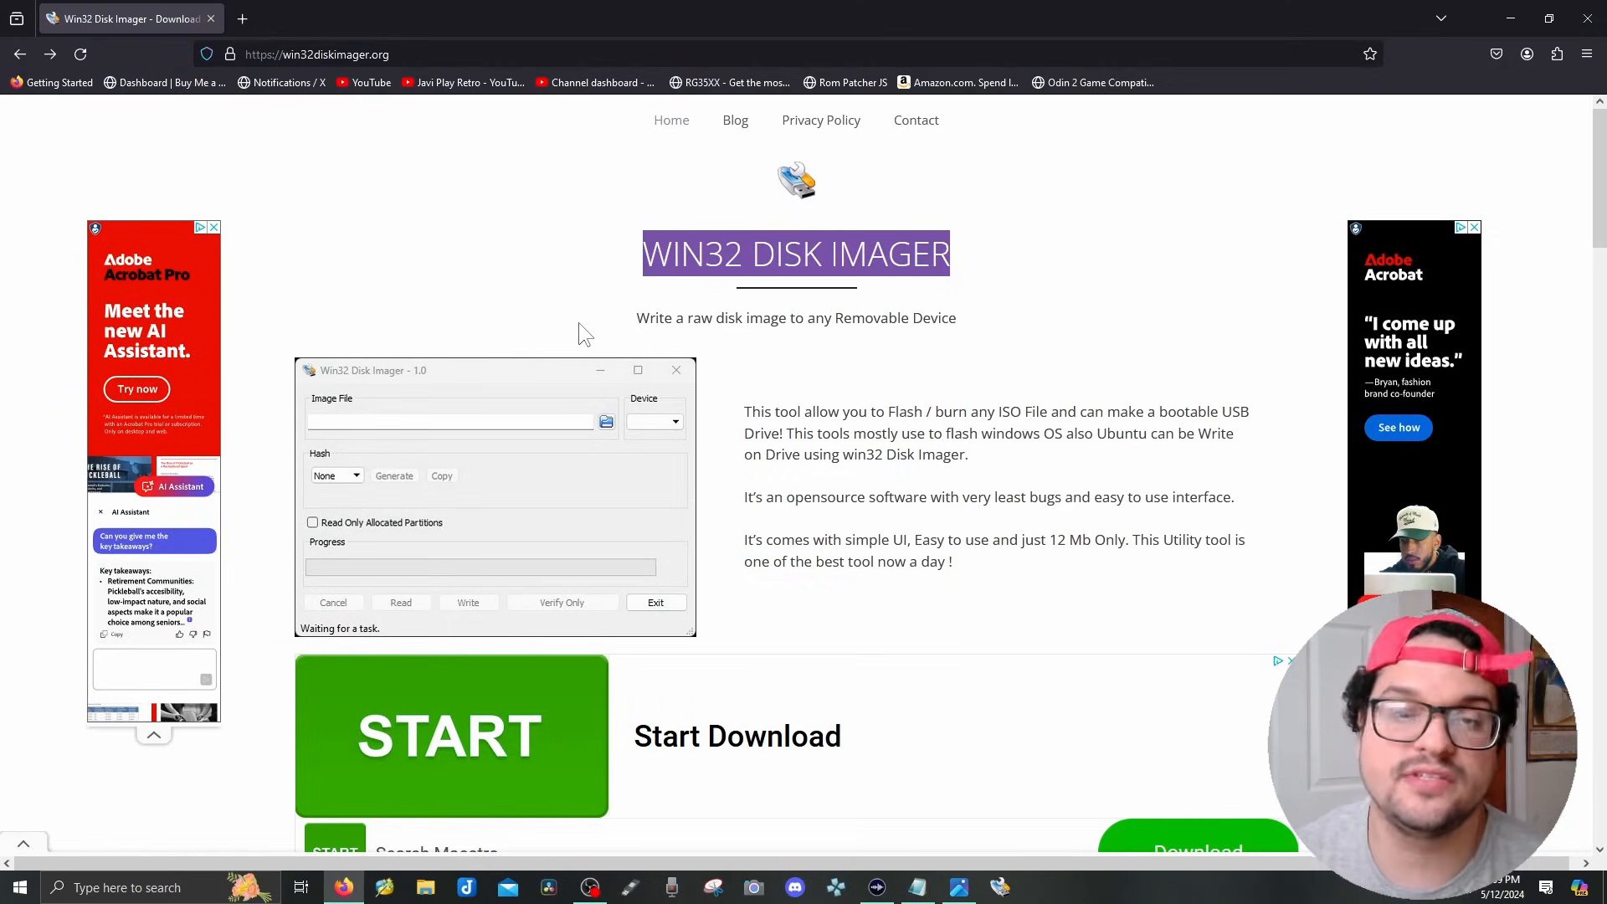
Download the Win32DiskImager-1.0.0 installer from win32diskimager.org.
scroll(down, 3)
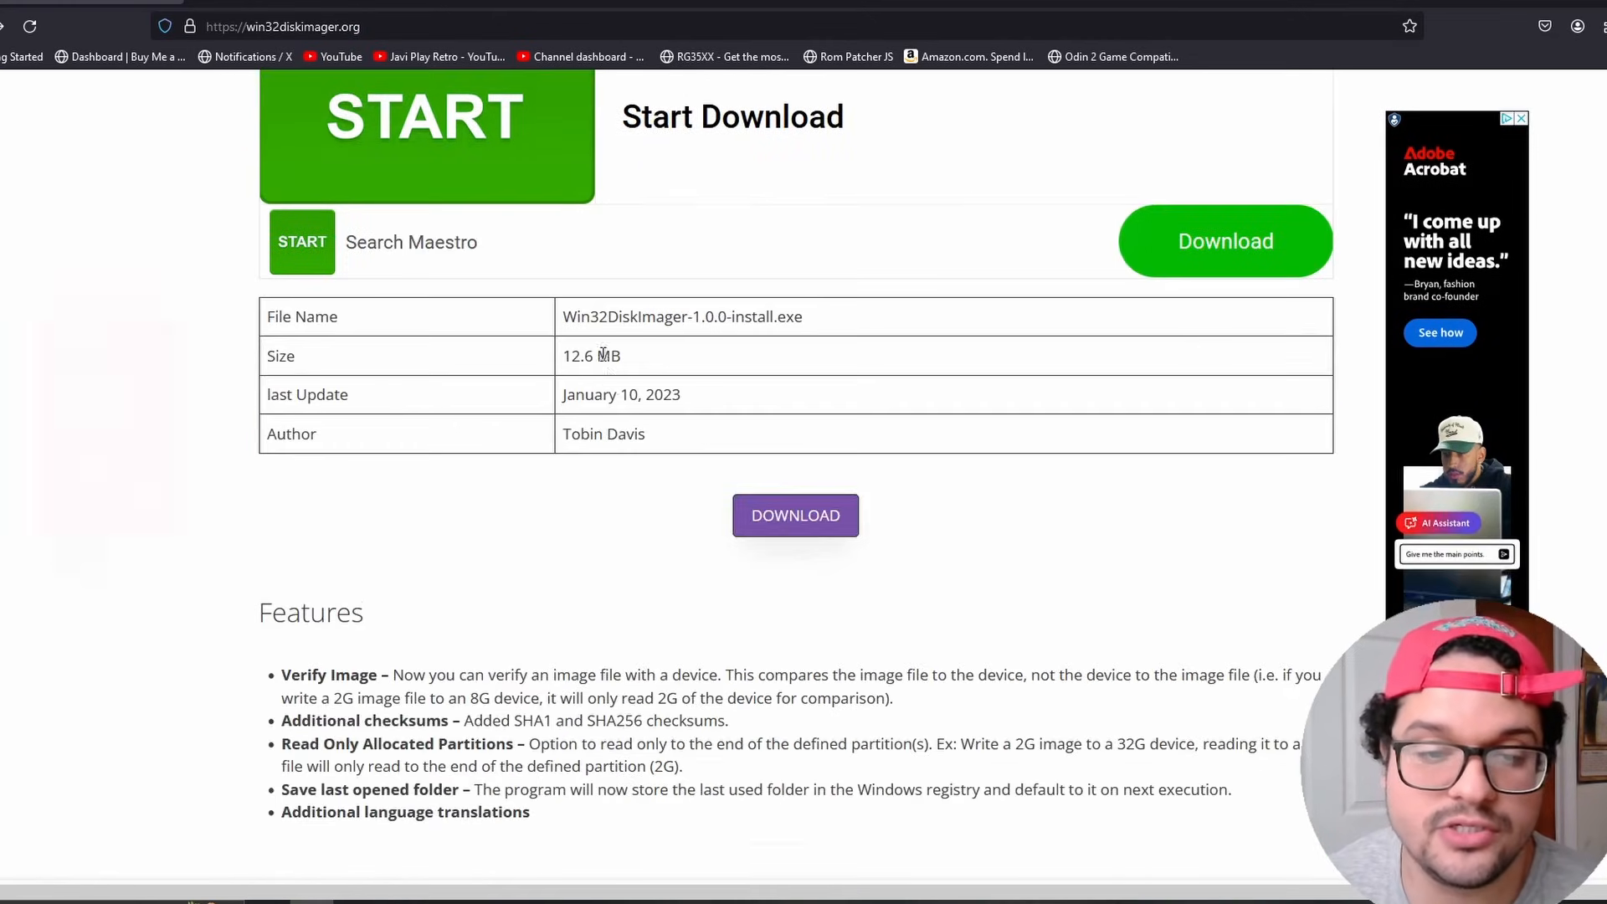
click(795, 423)
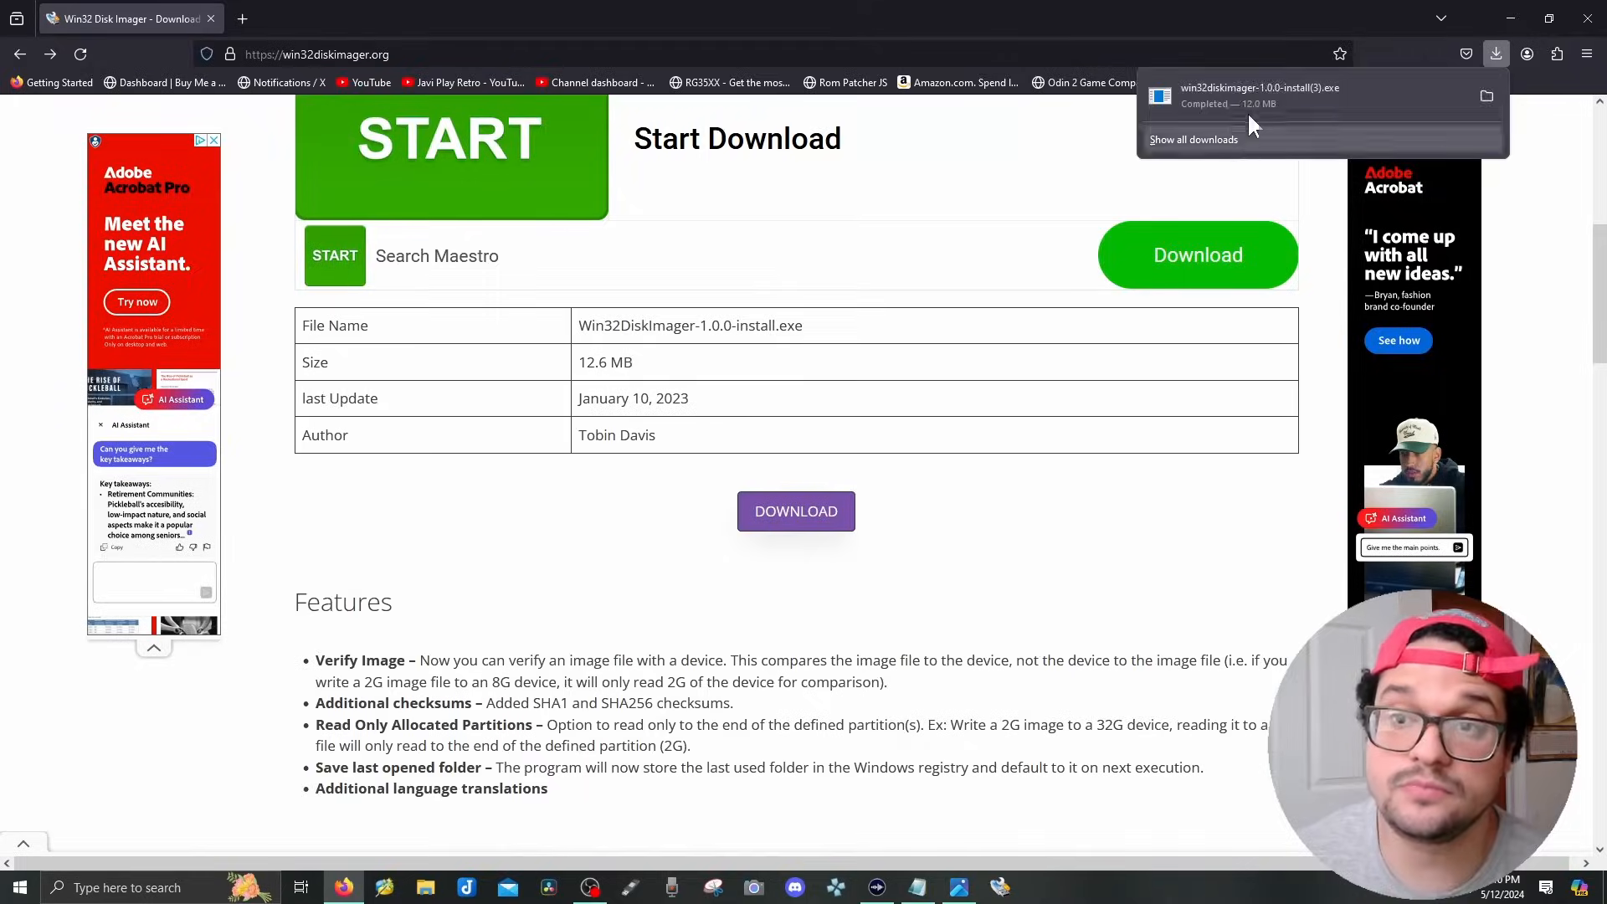
mouse_move(894, 380)
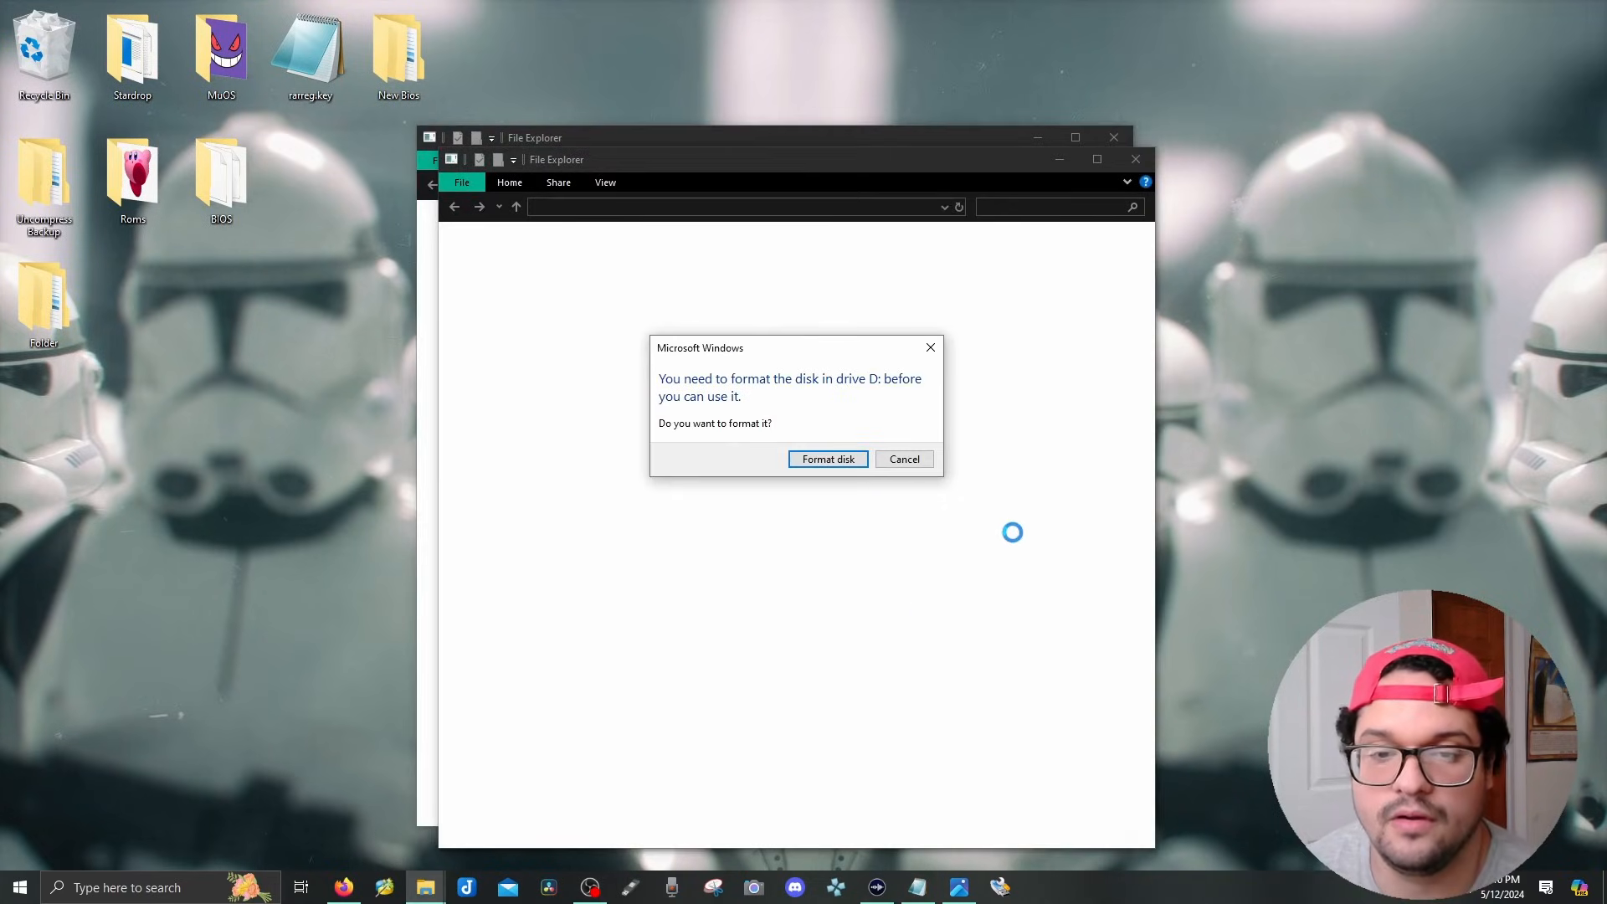
Decline formatting drives D and G and clear the 'D:\ is not accessible' error.
click(902, 459)
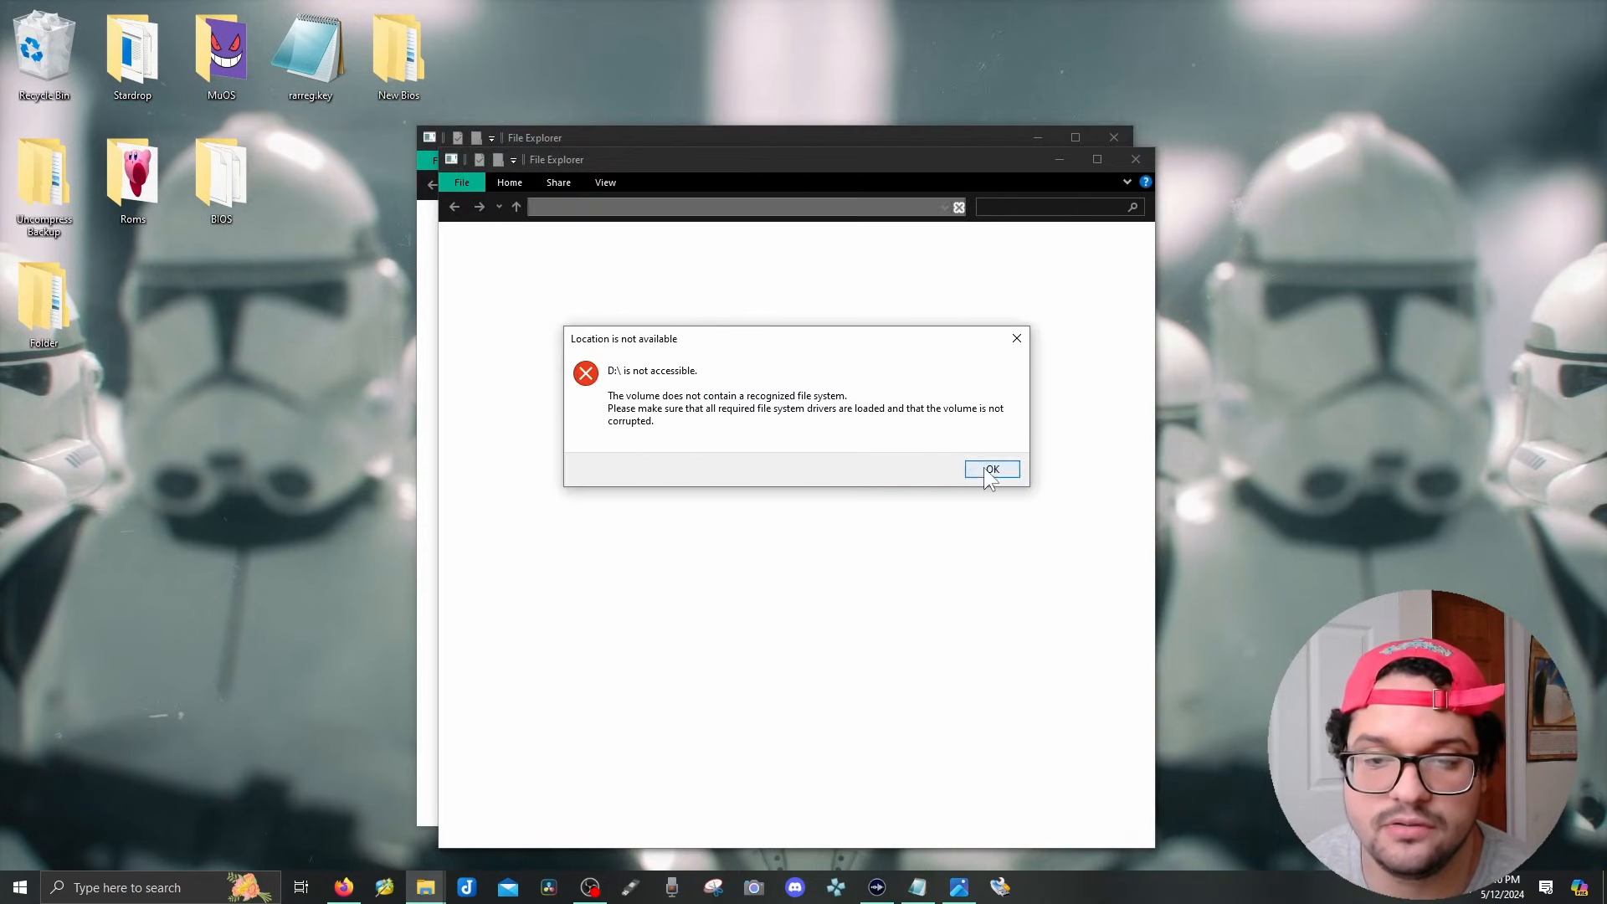
click(990, 469)
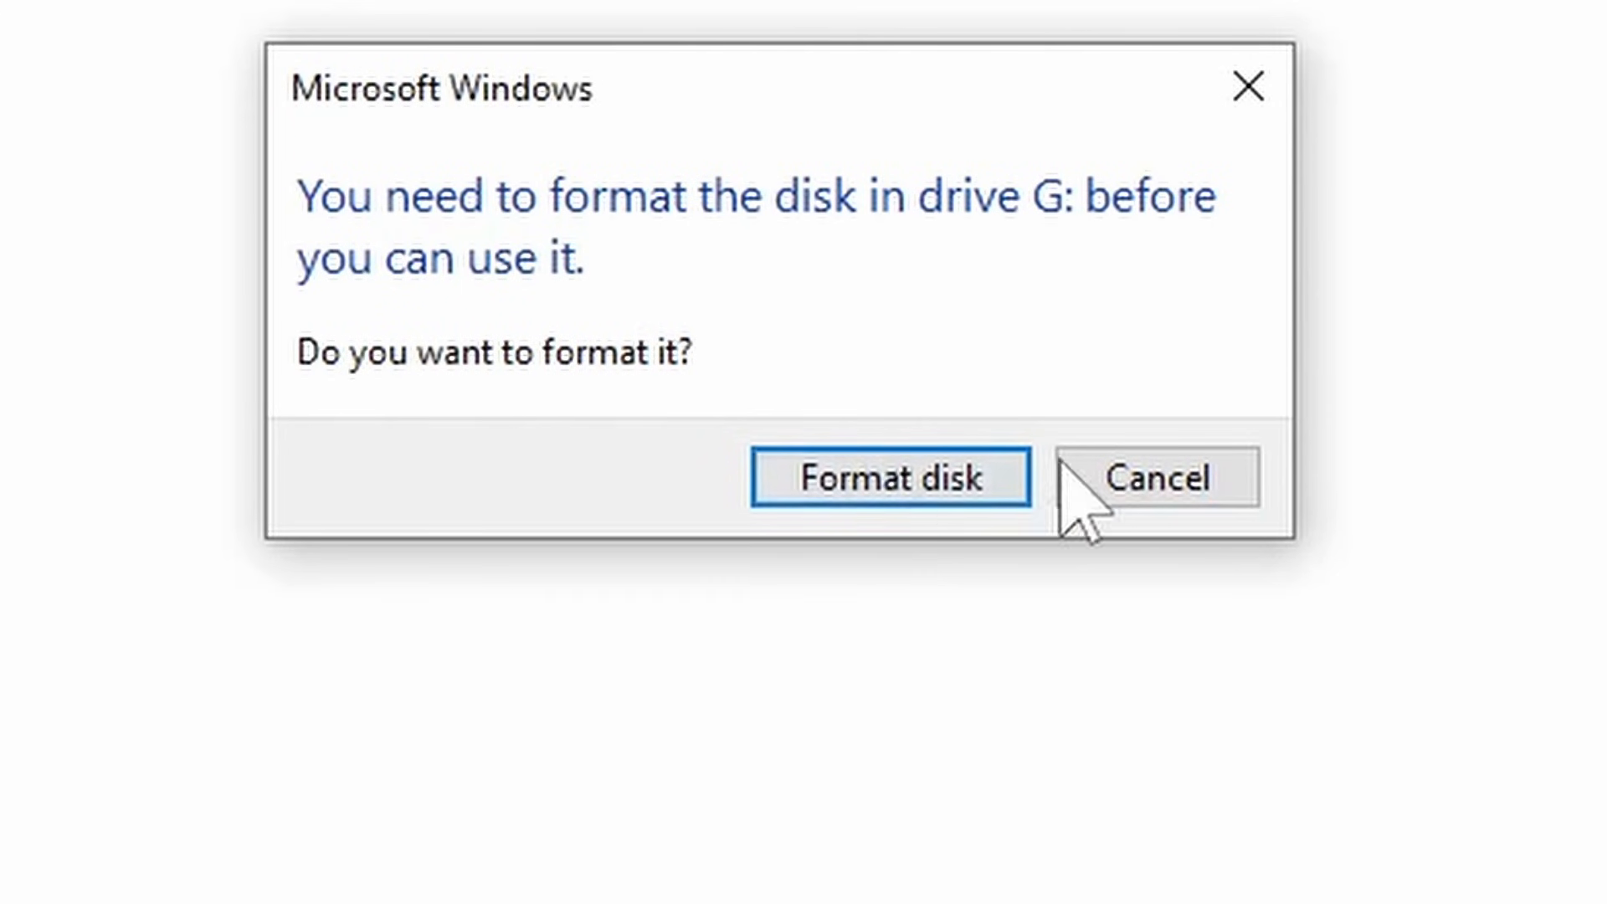
click(1158, 477)
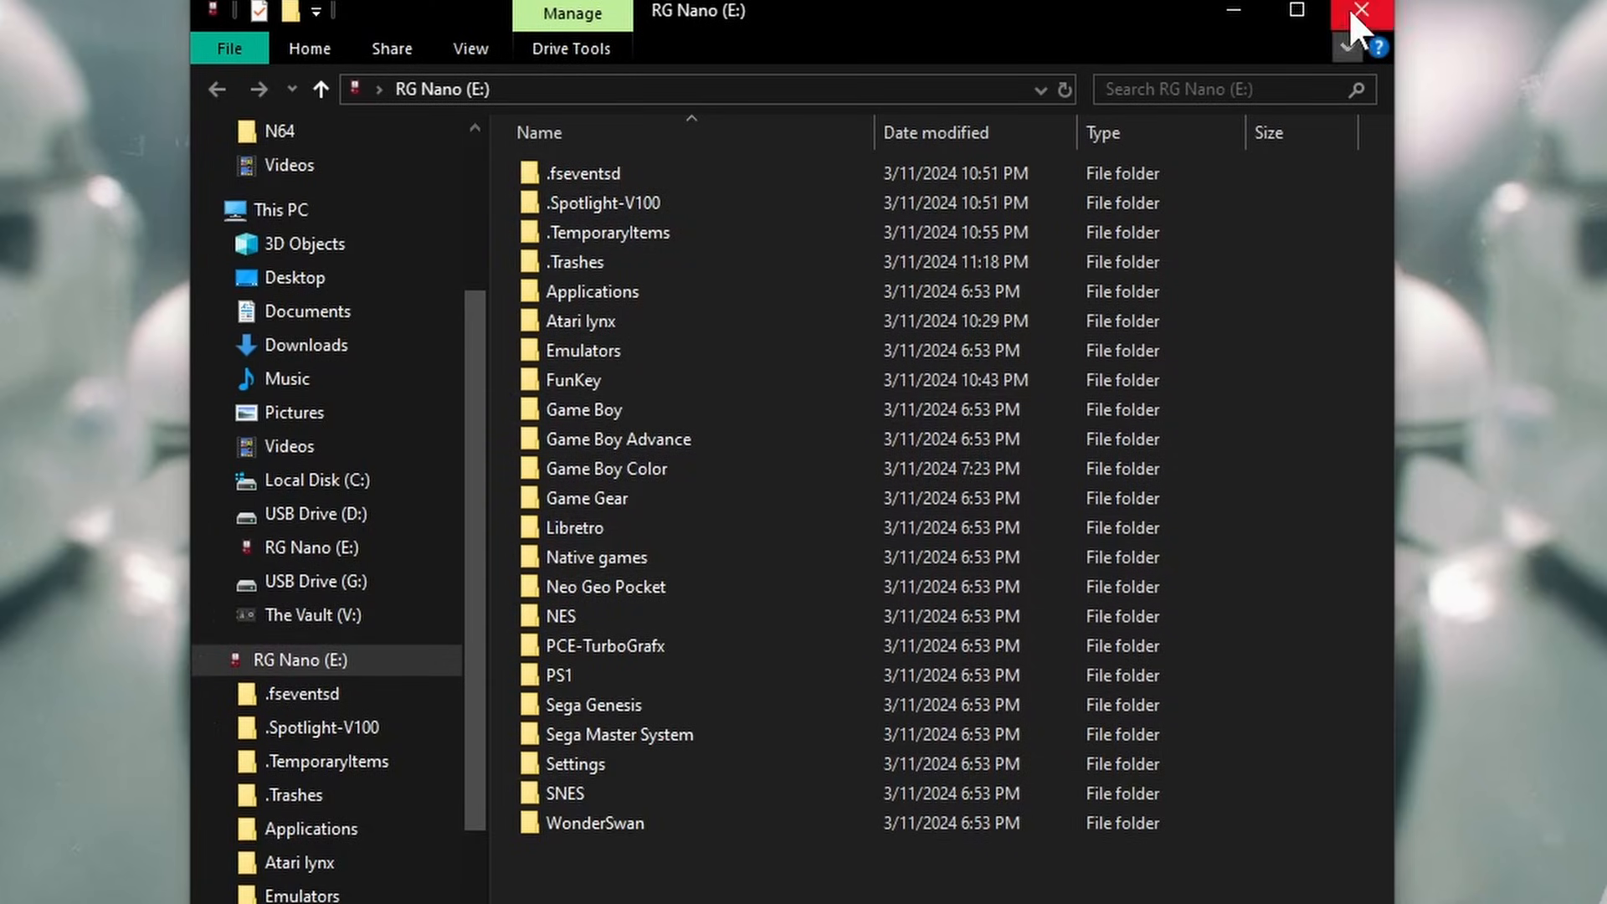
Choose V:/Clones/RGNANO.img on The Vault drive as the image file.
click(1361, 10)
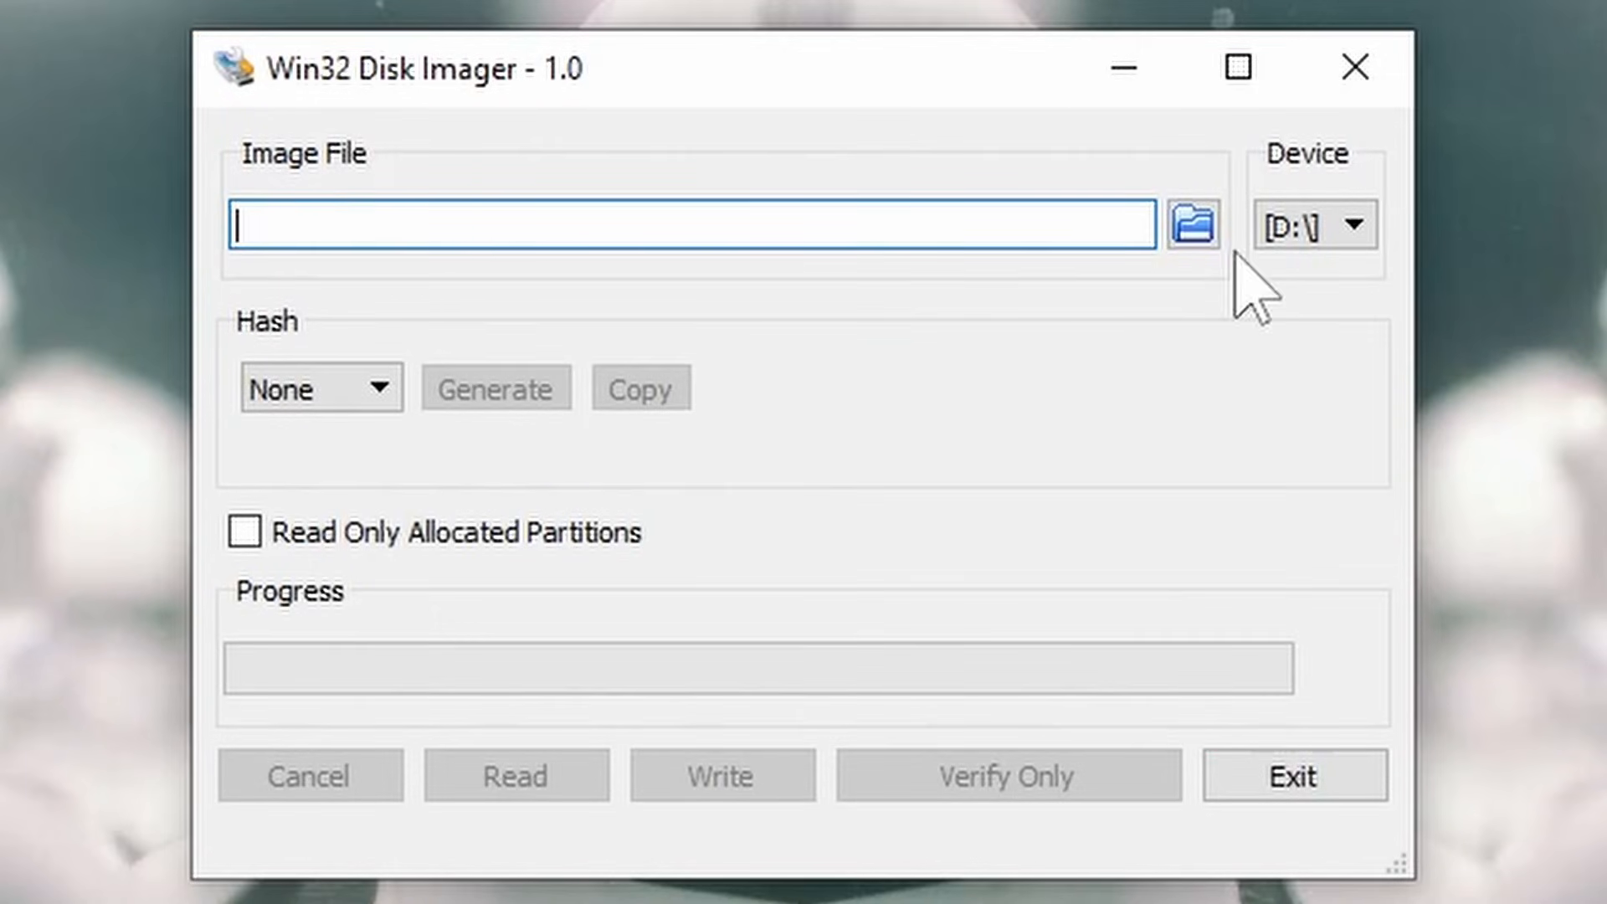
click(1189, 223)
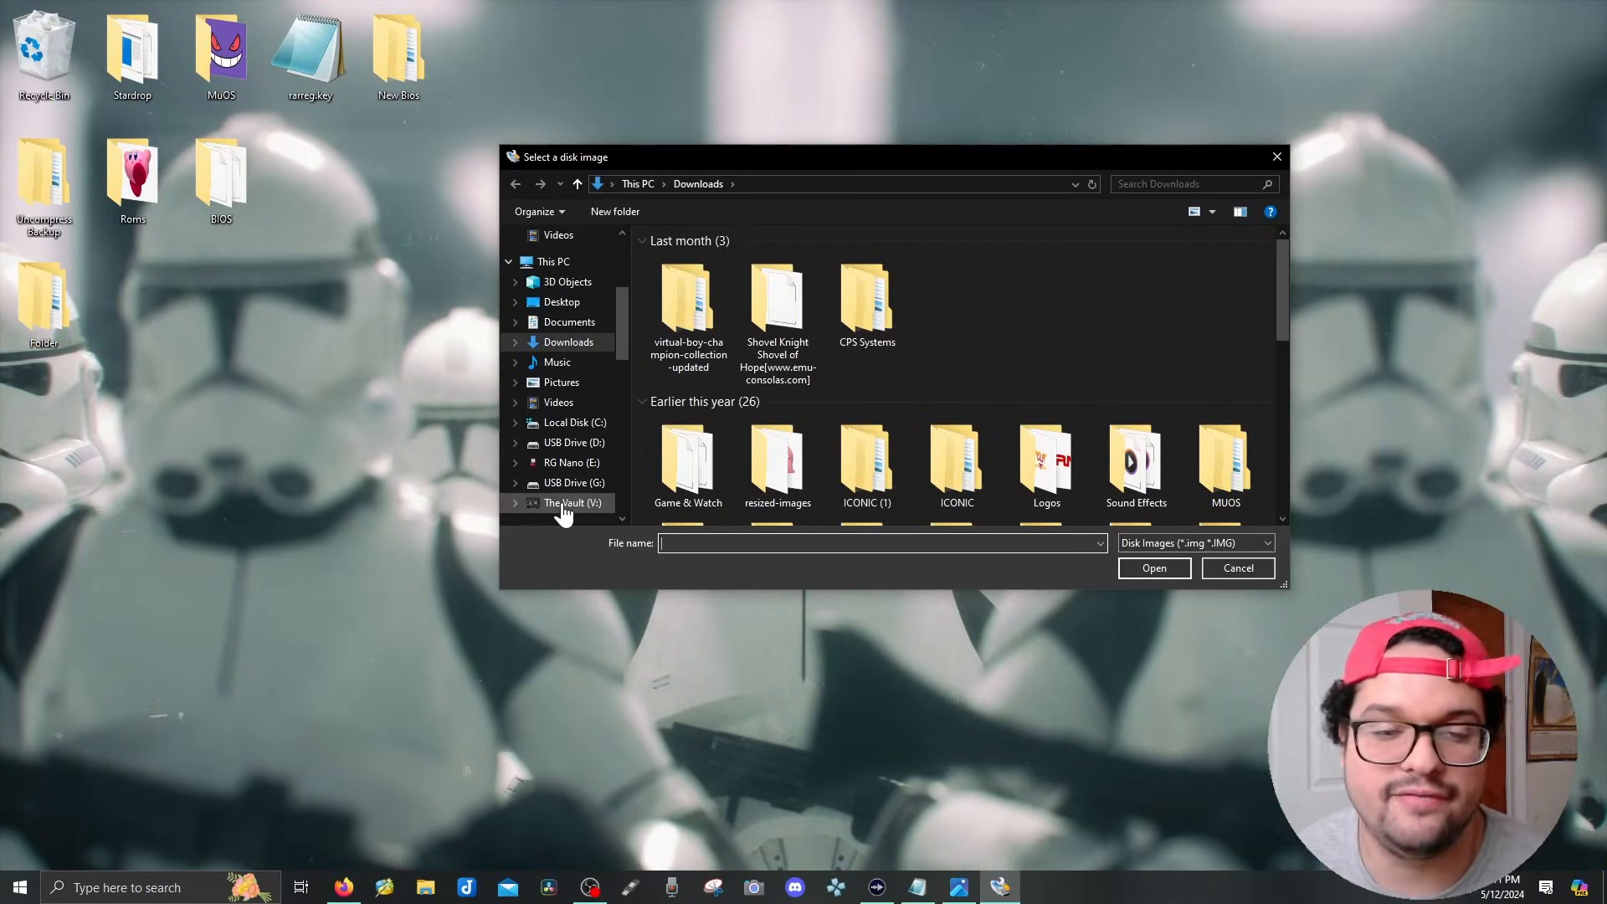
click(571, 502)
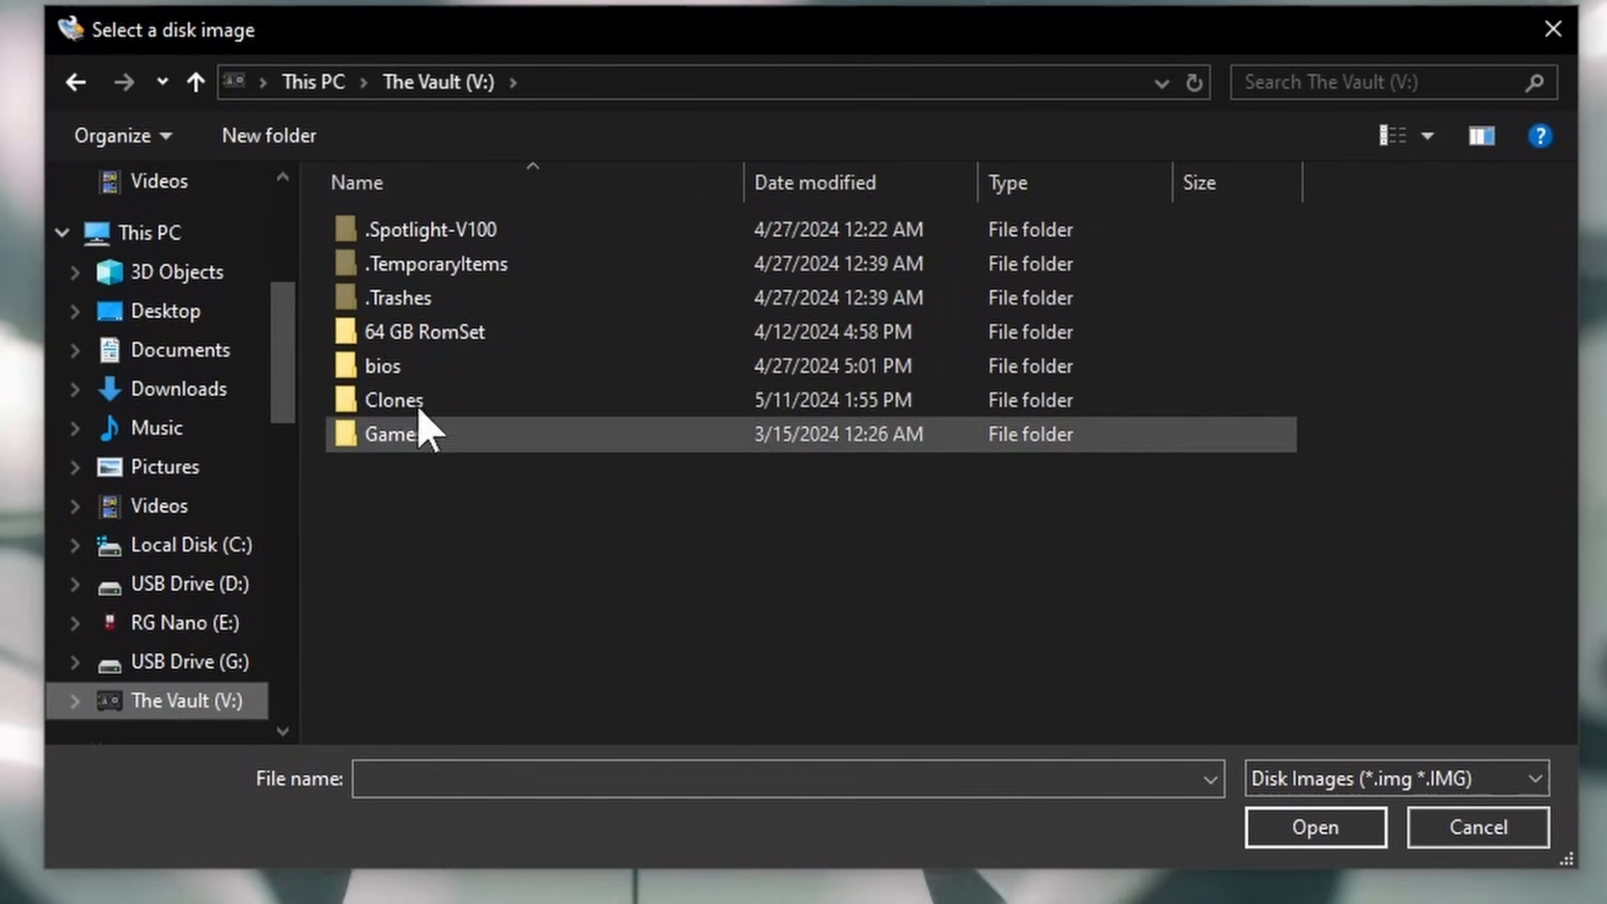
double_click(394, 400)
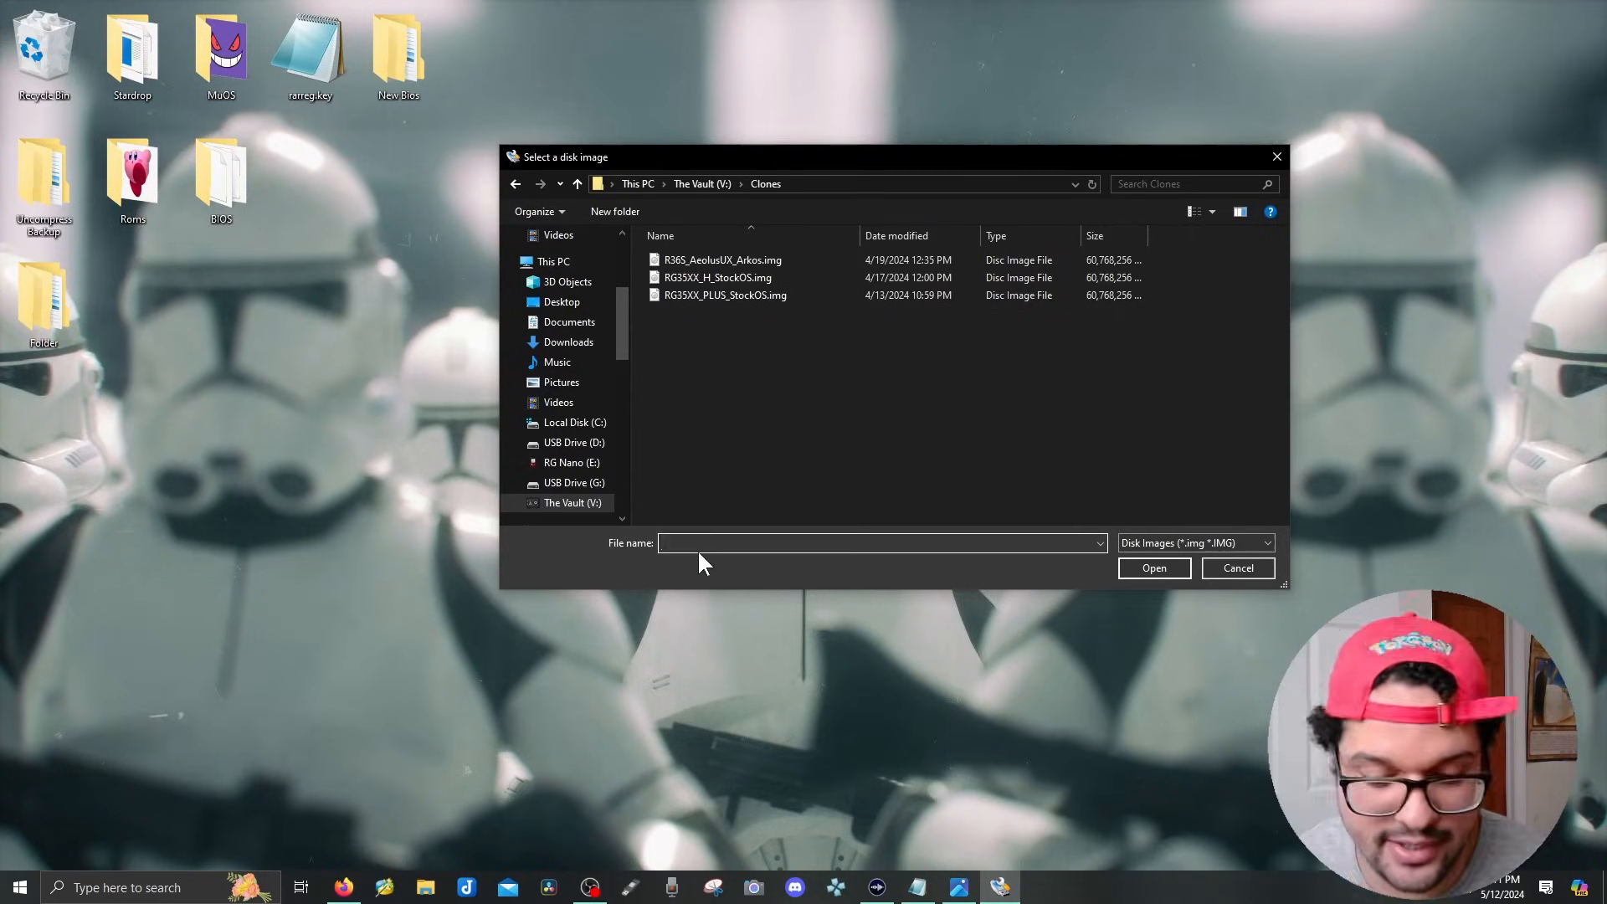
text(RGNANO)
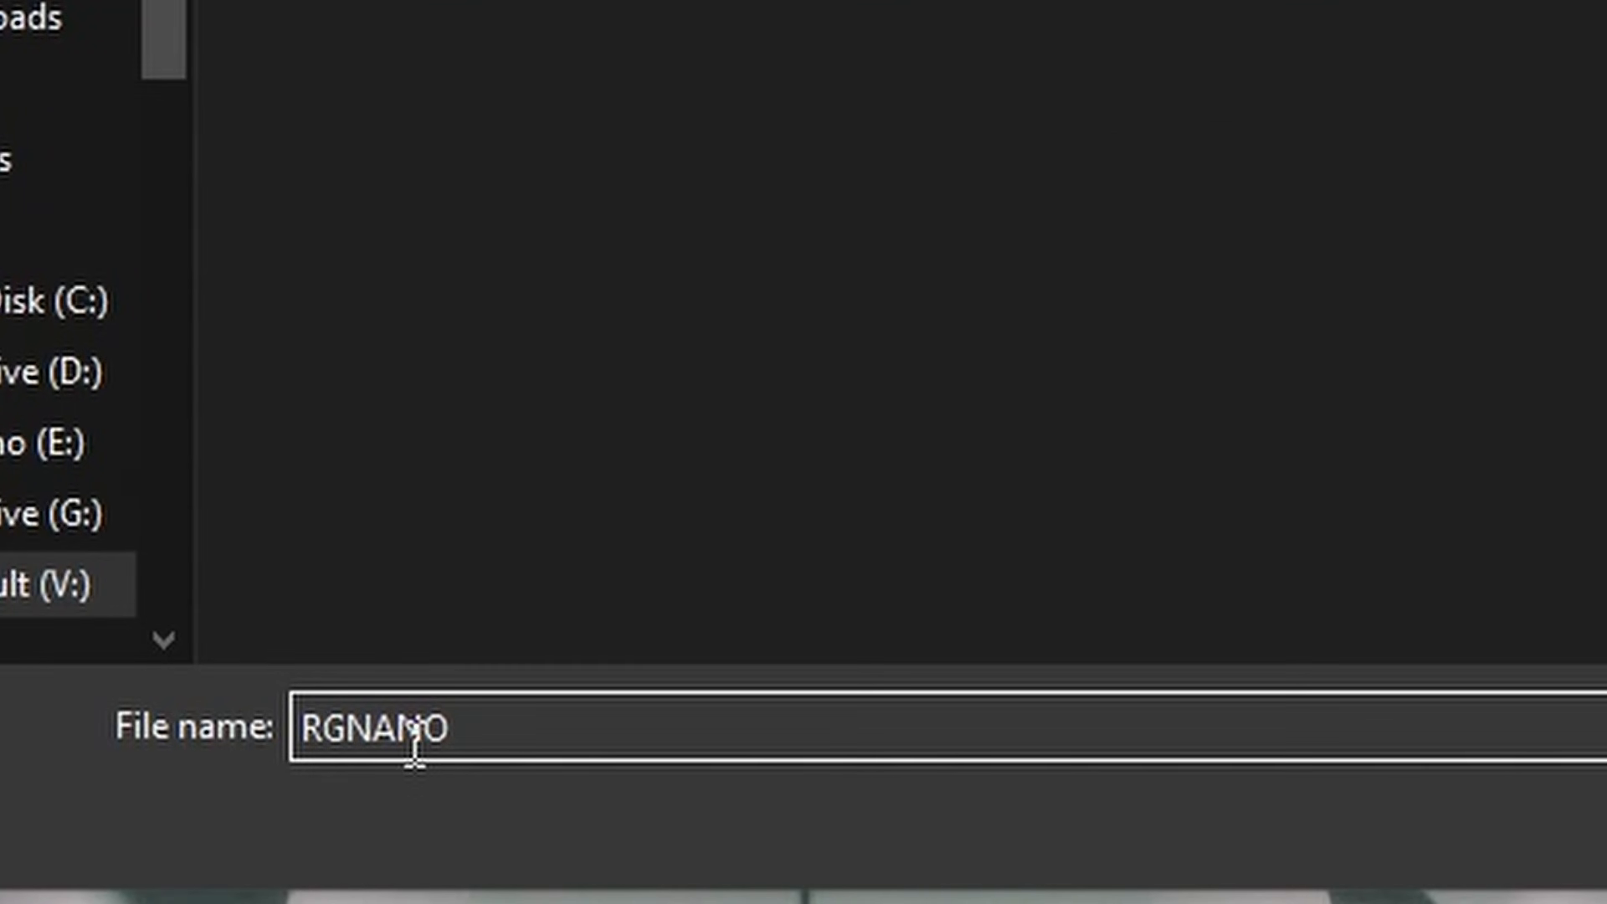
text(.img)
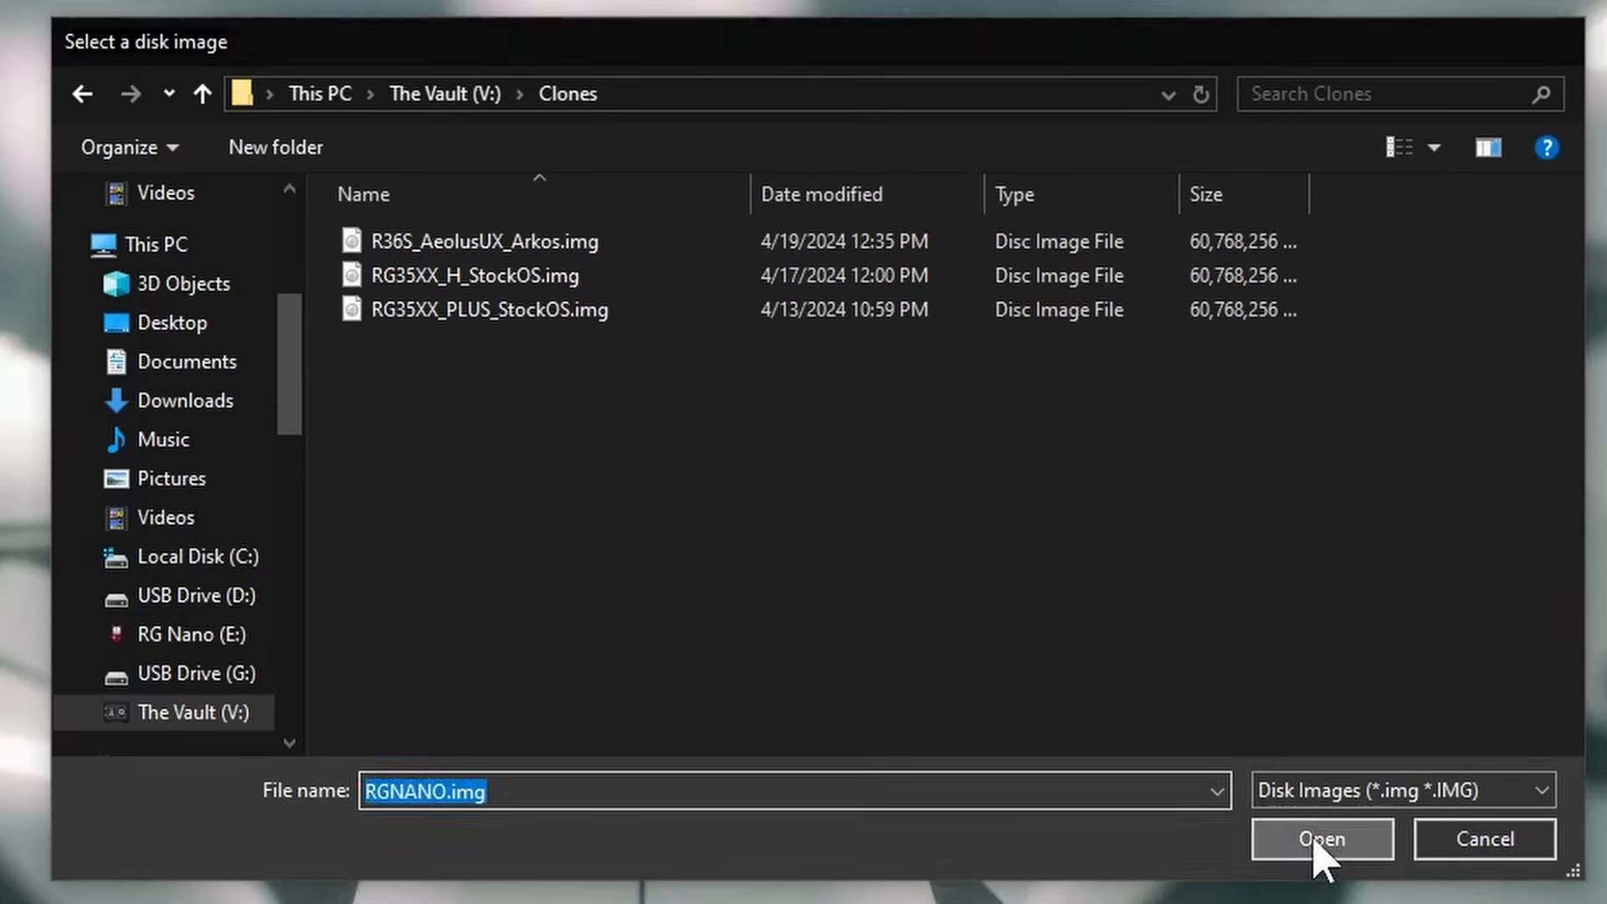
click(1321, 838)
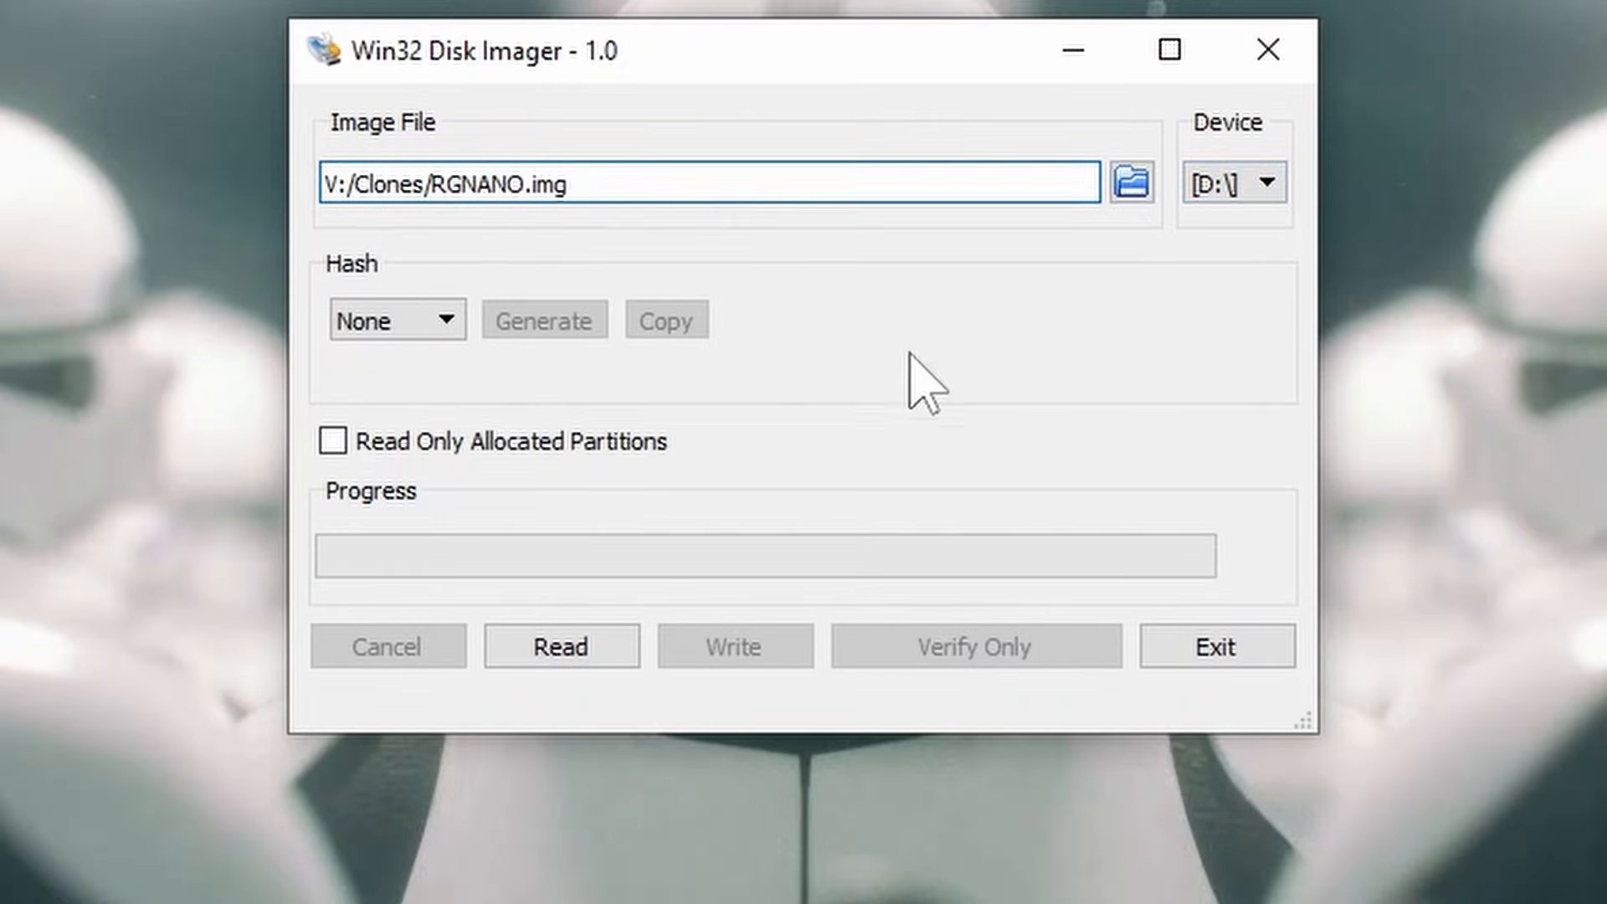
Expand the RG Nano (E:) drive to list its Applications, Atari lynx and Emulators folders.
click(1267, 184)
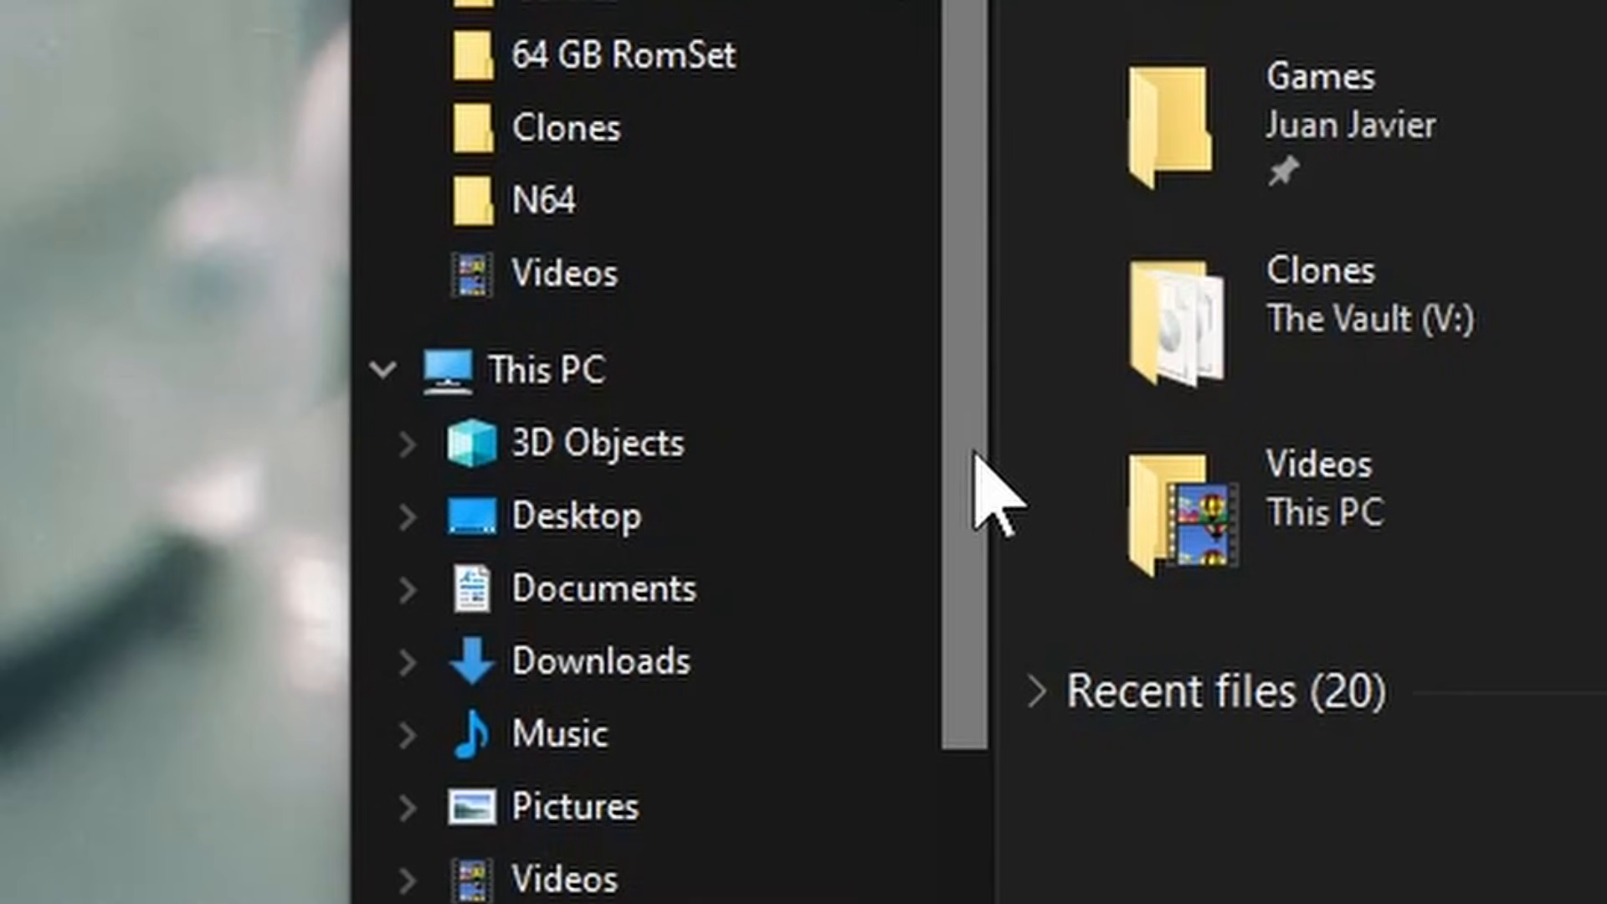
click(569, 322)
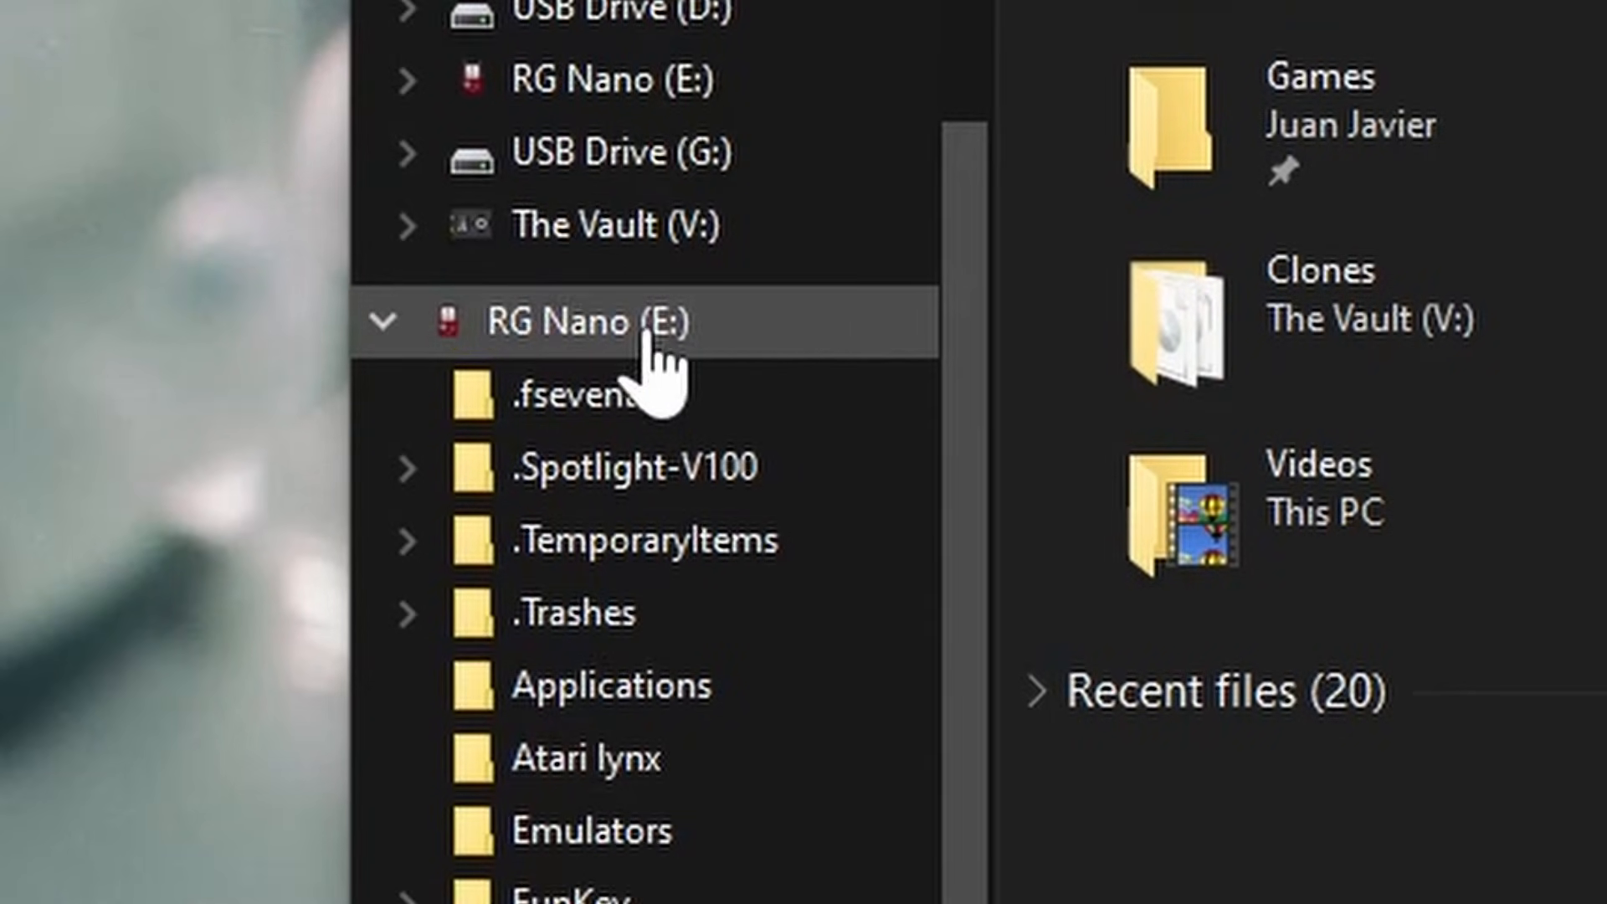
mouse_move(599, 226)
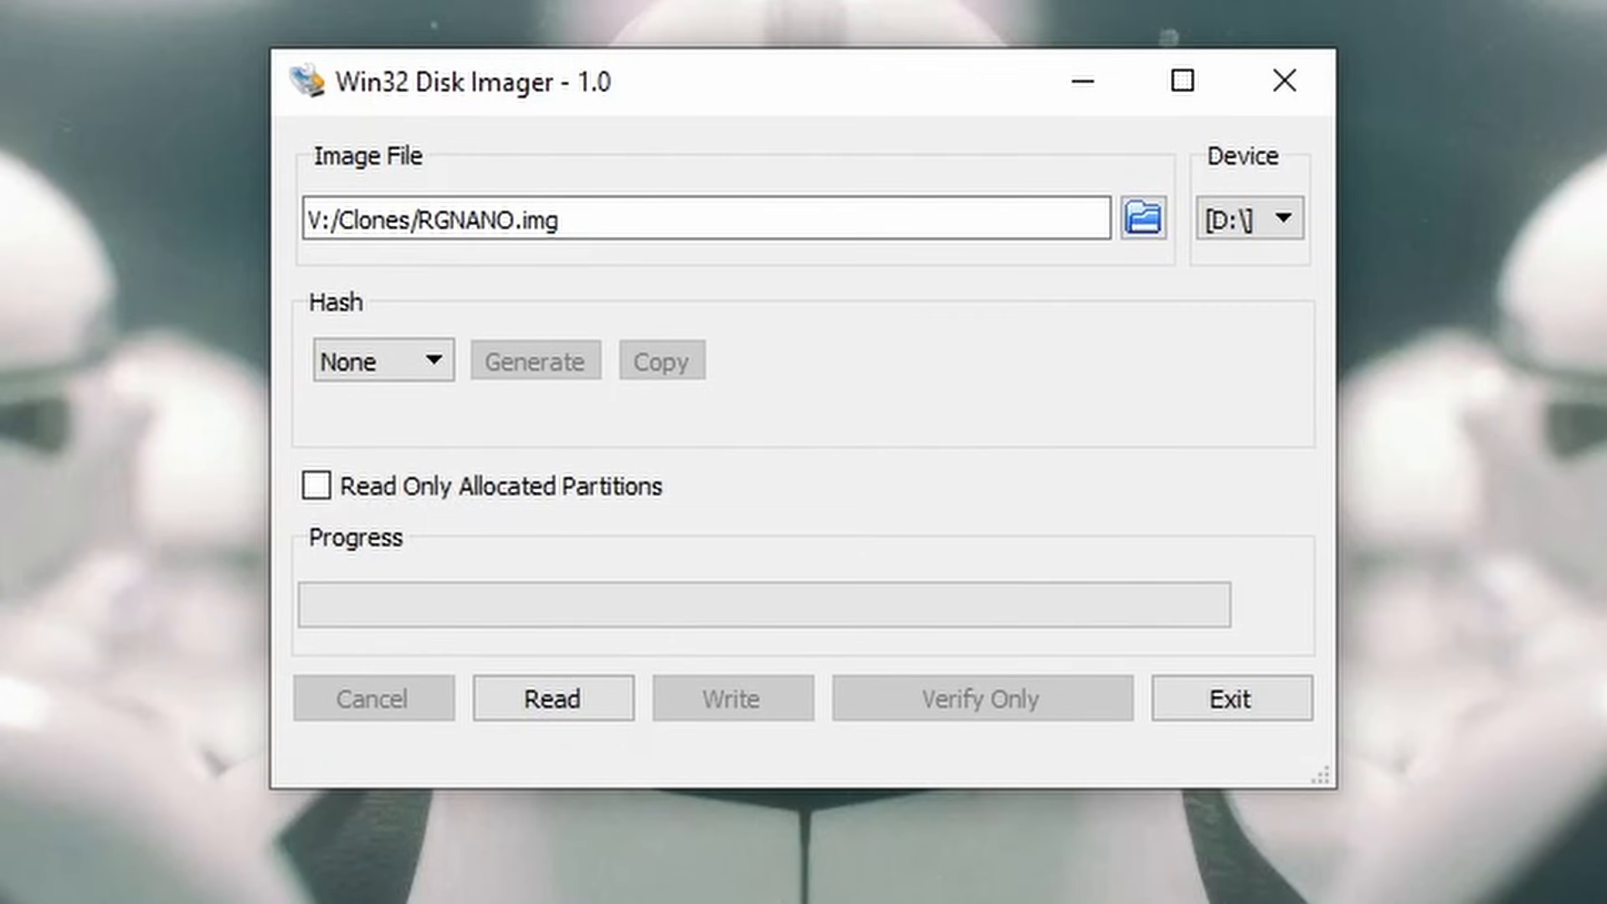
Read source device E:\ into V:/Clones/RGNANO.img and acknowledge Read Successful.
click(1285, 217)
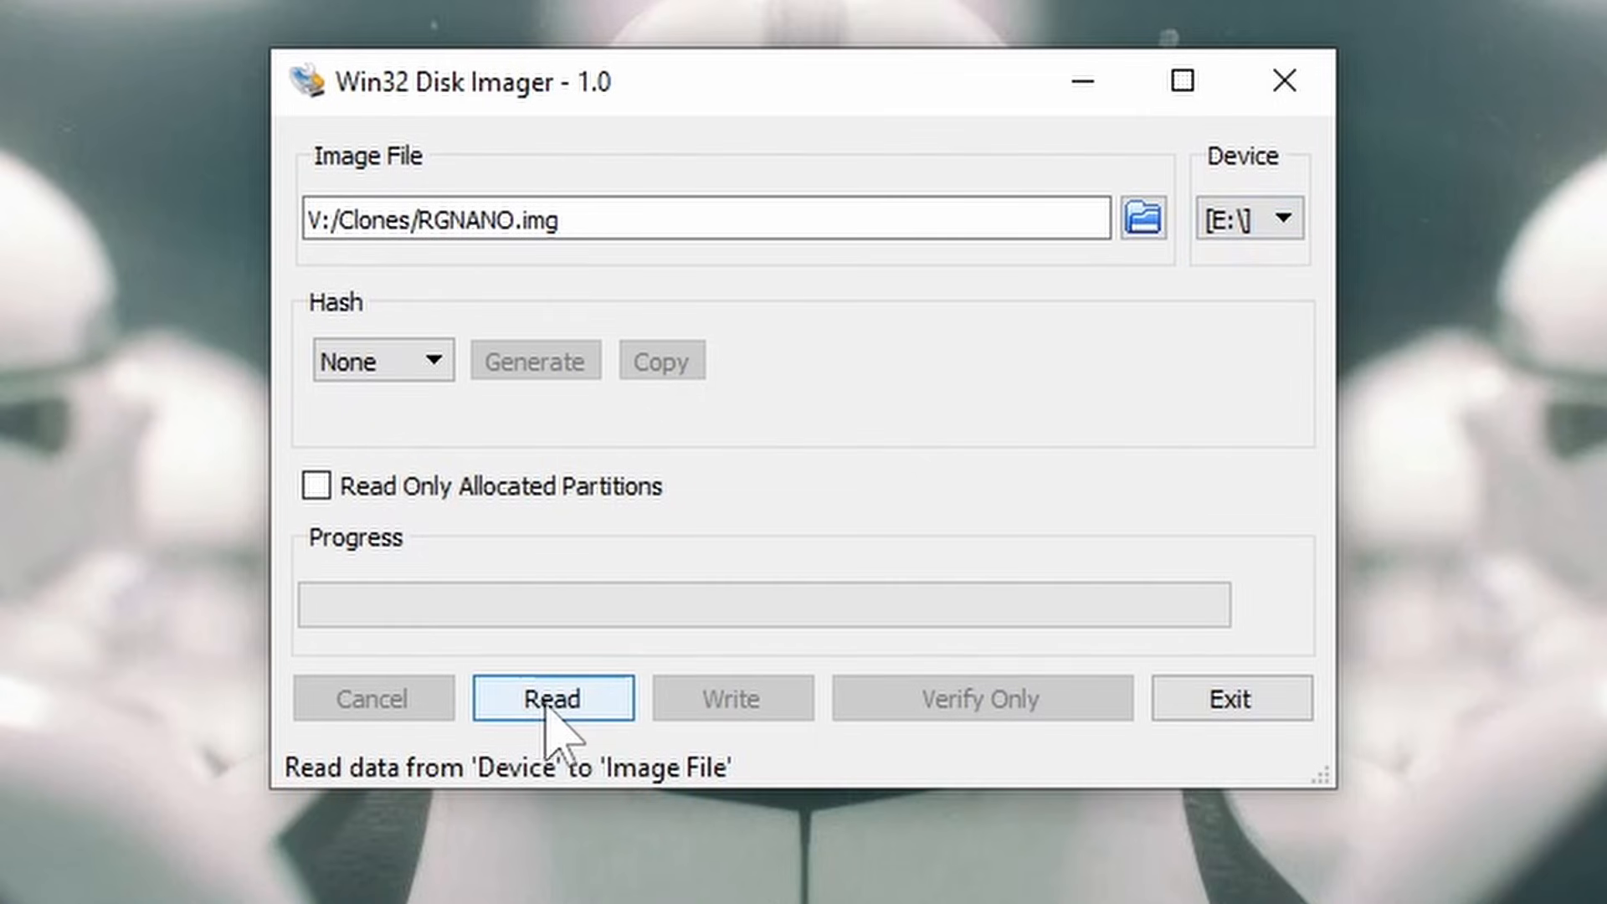
click(553, 698)
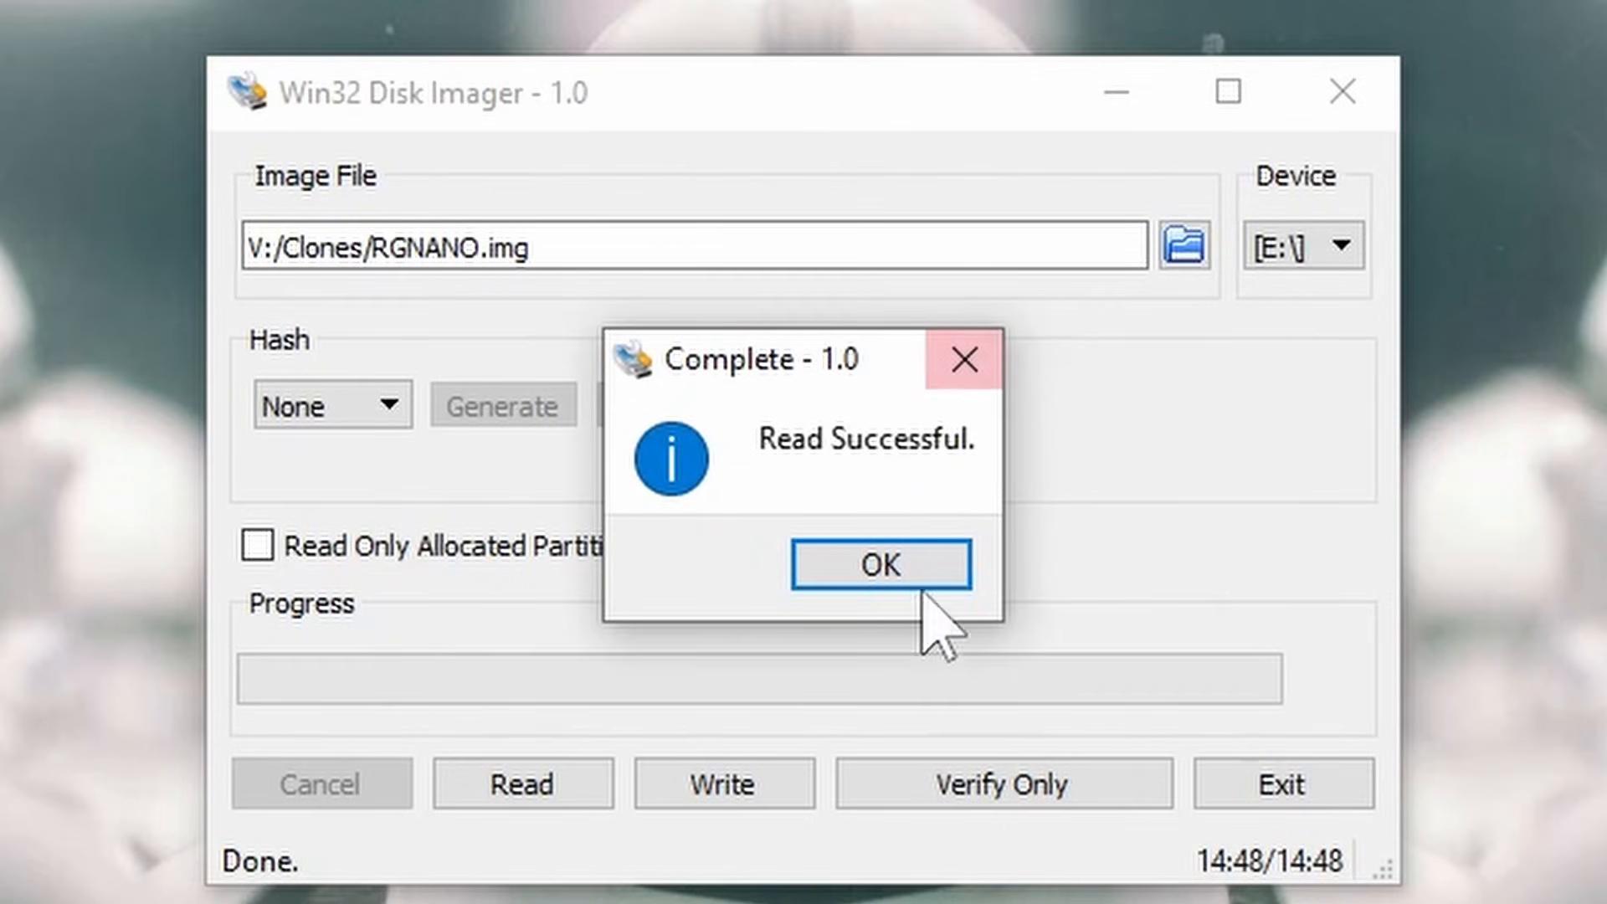
mouse_move(758, 389)
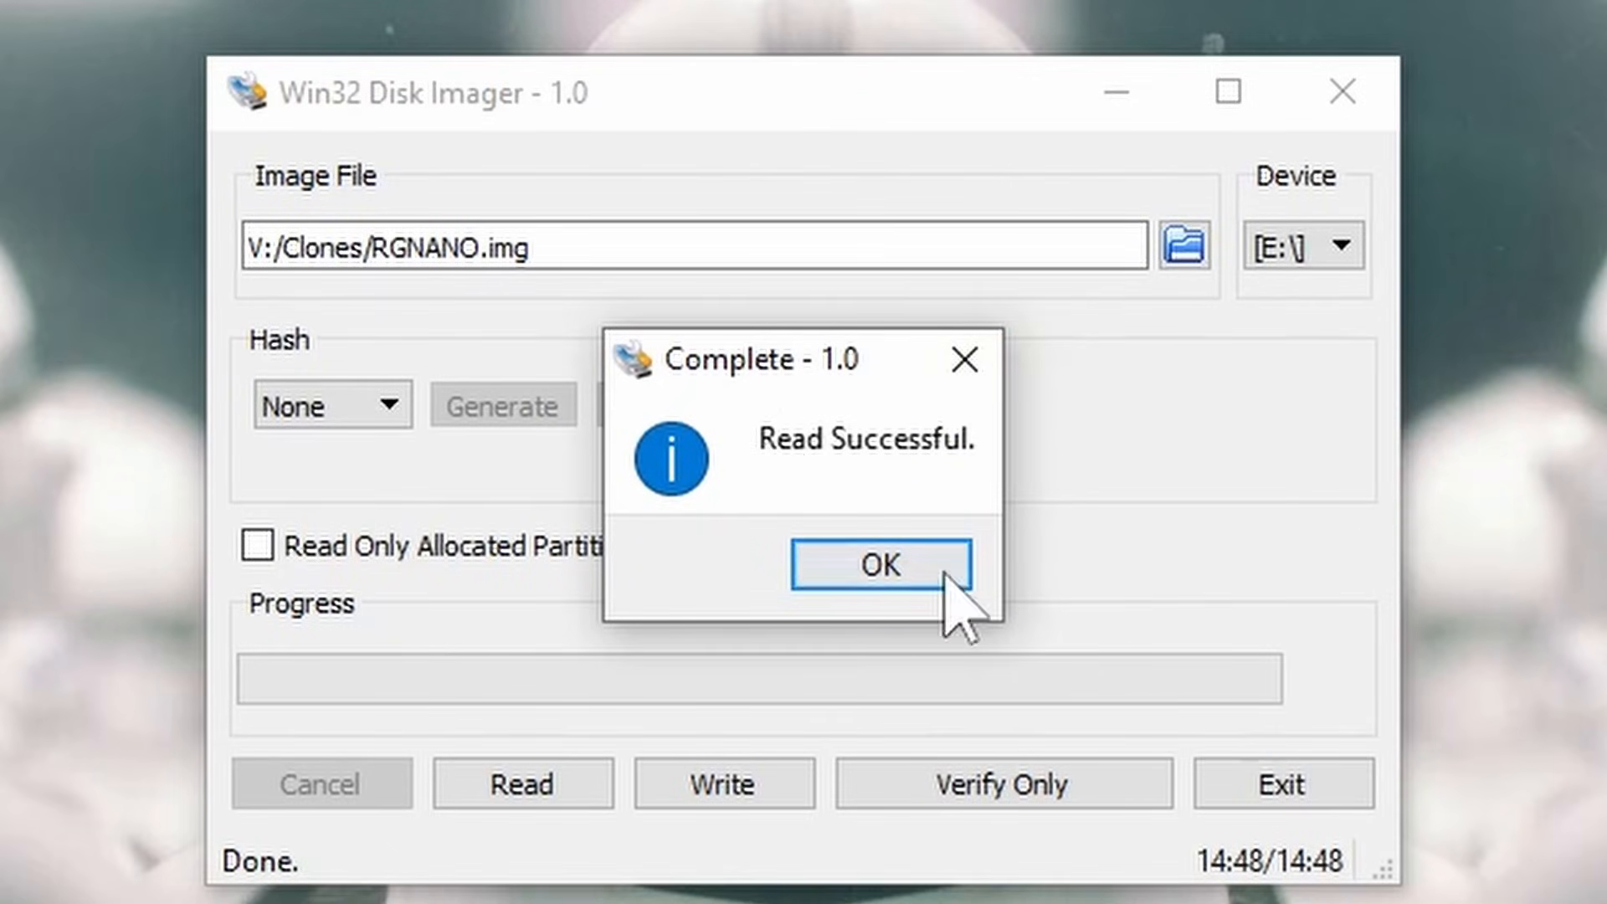
click(876, 564)
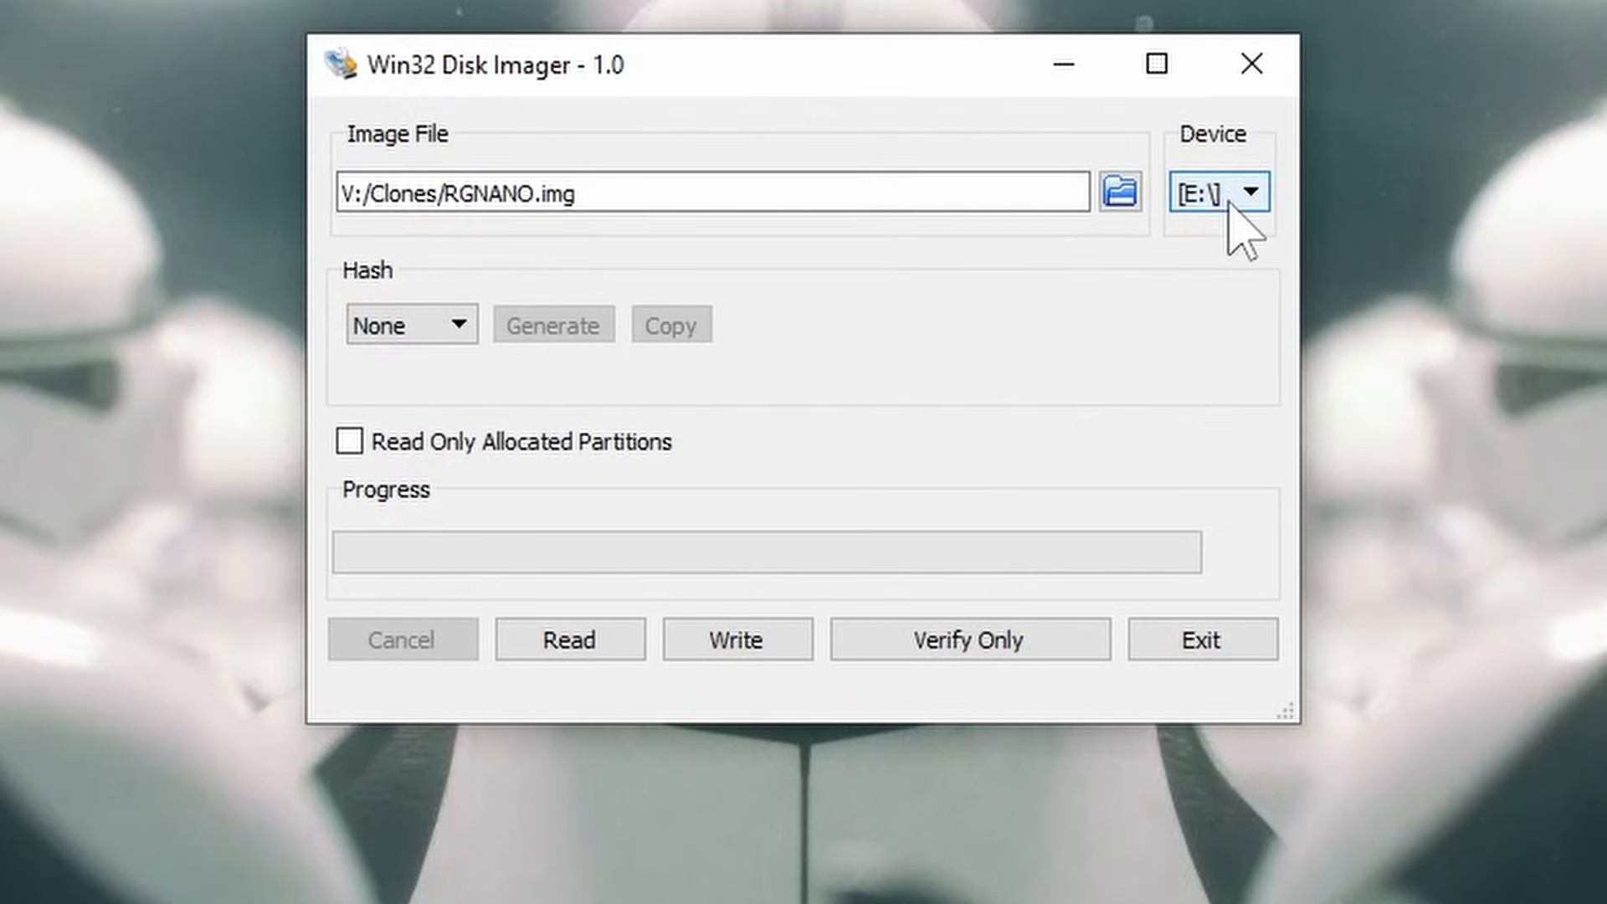
mouse_move(1222, 333)
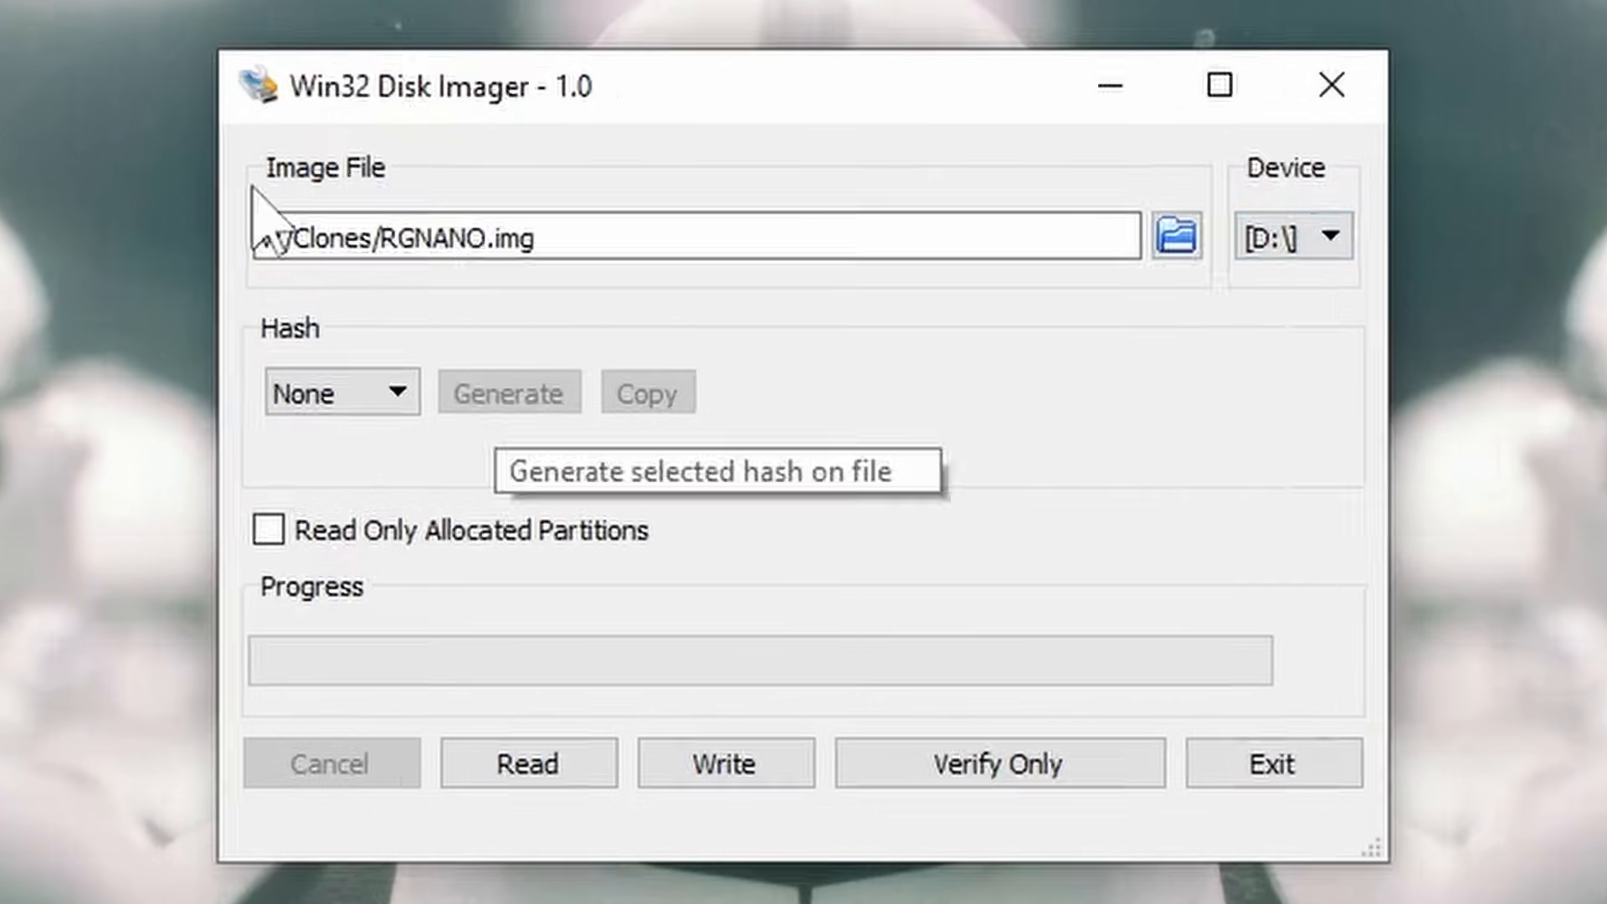
mouse_move(1250, 377)
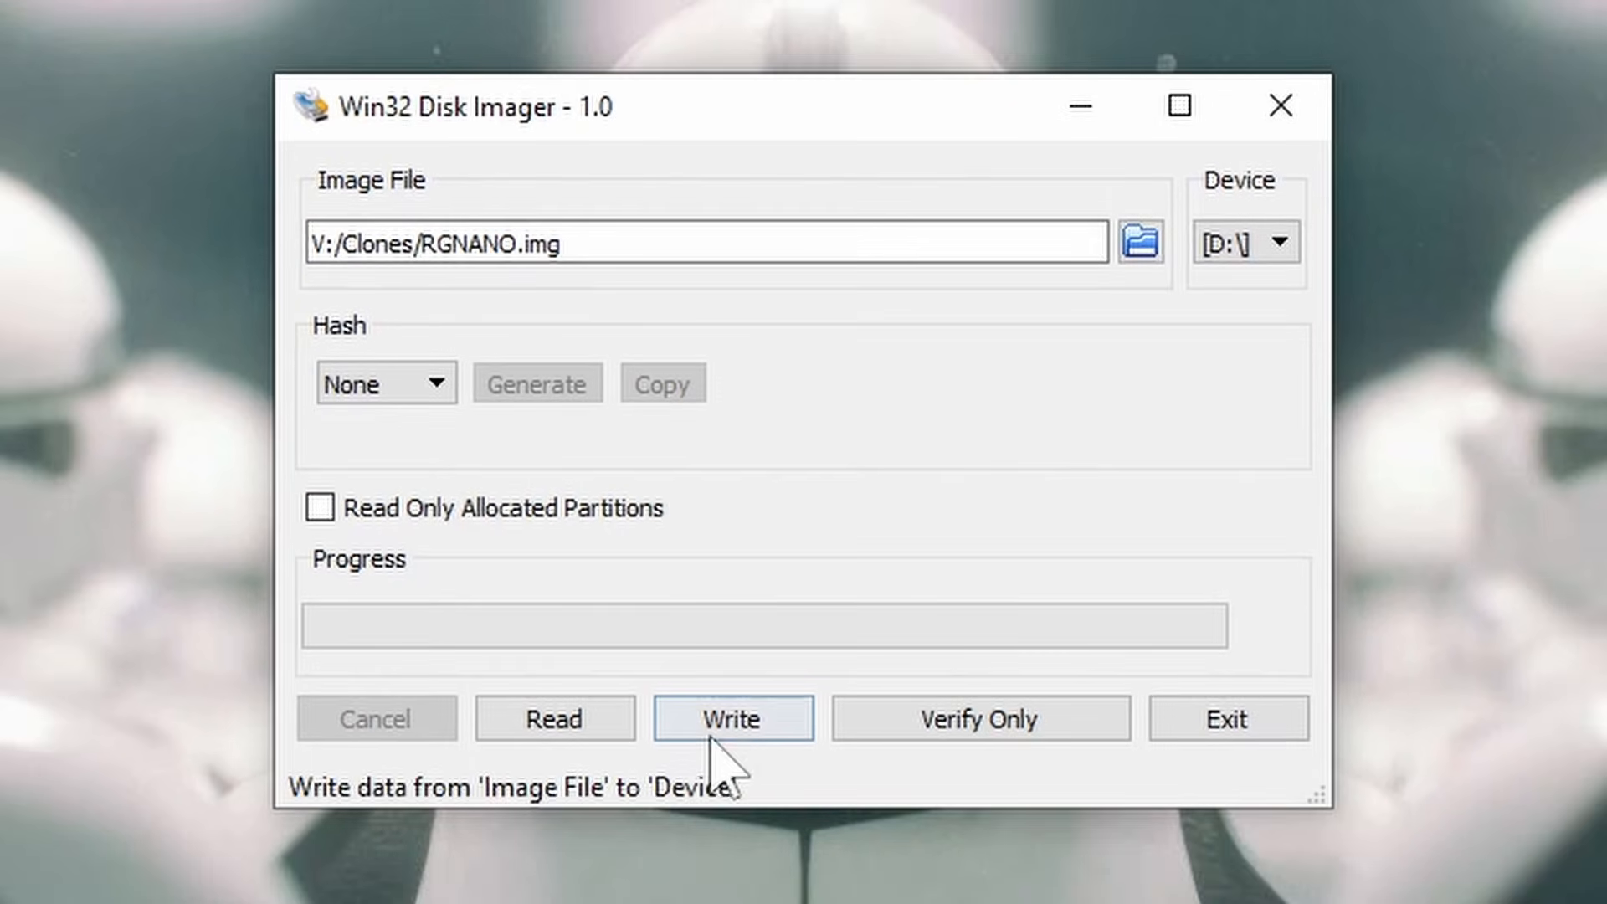
Write RGNANO.img to drive D:, confirming the overwrite of the device.
click(732, 718)
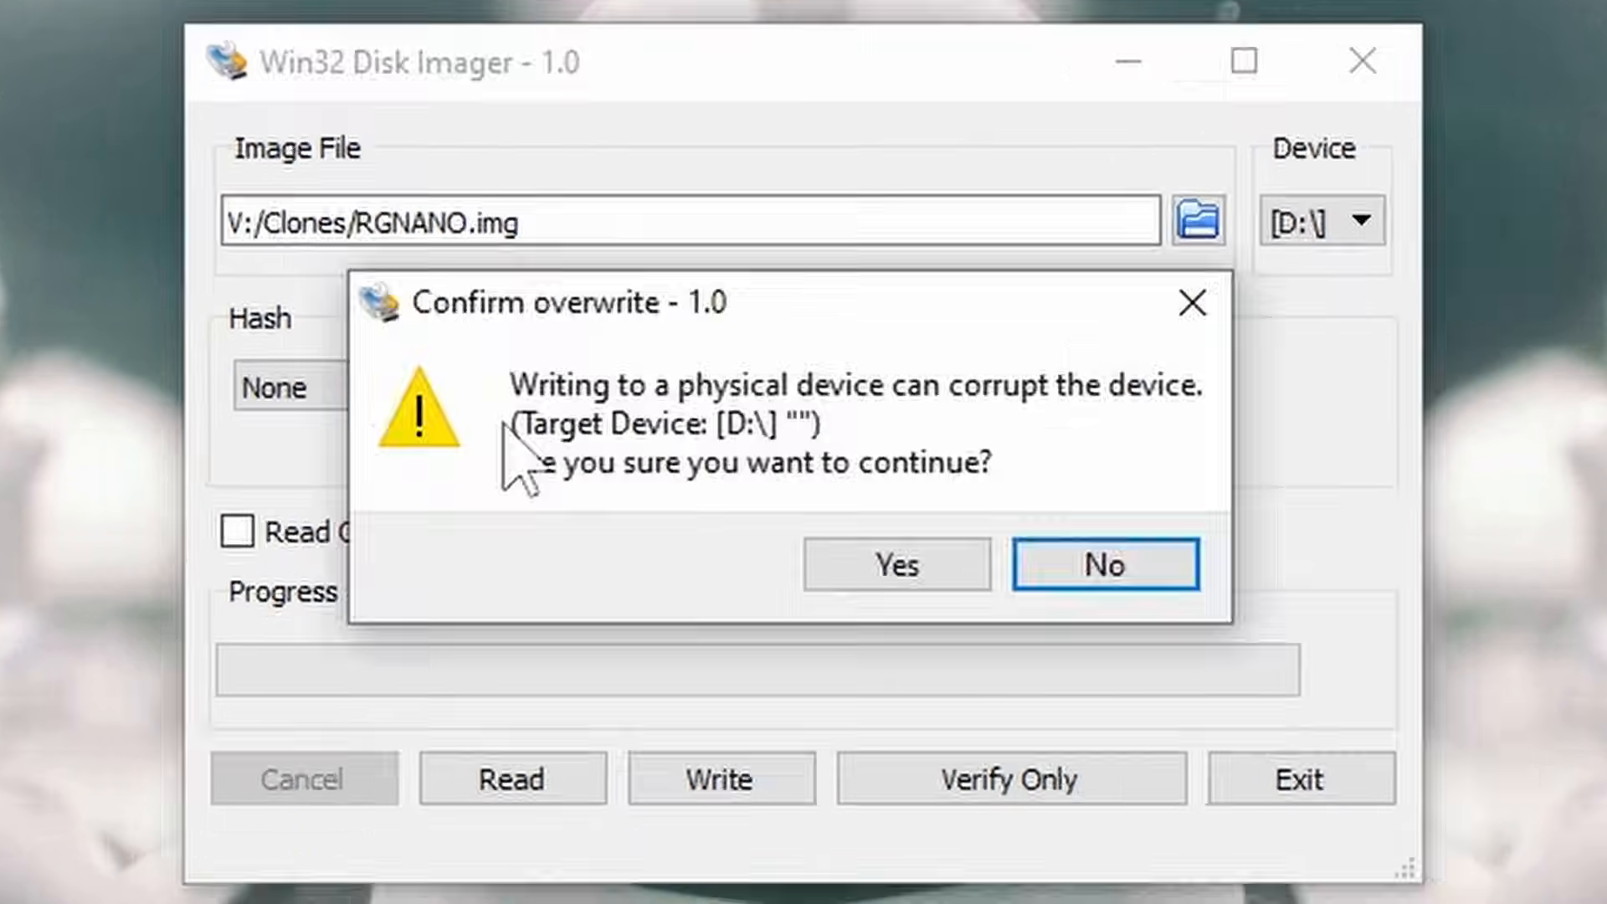
mouse_move(532, 440)
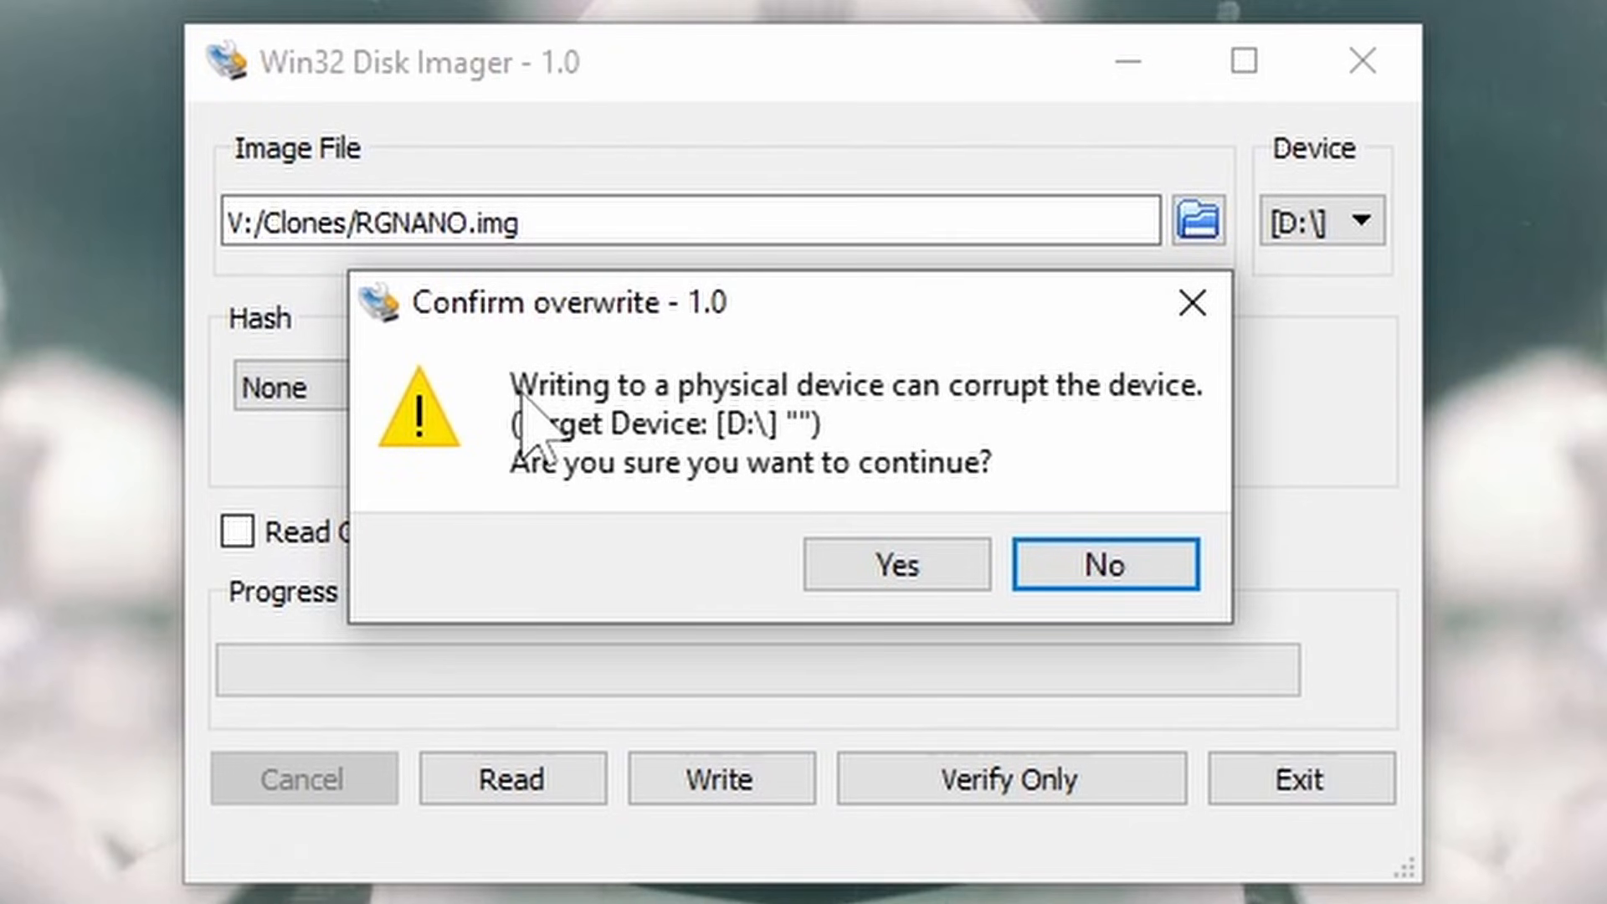
mouse_move(738, 445)
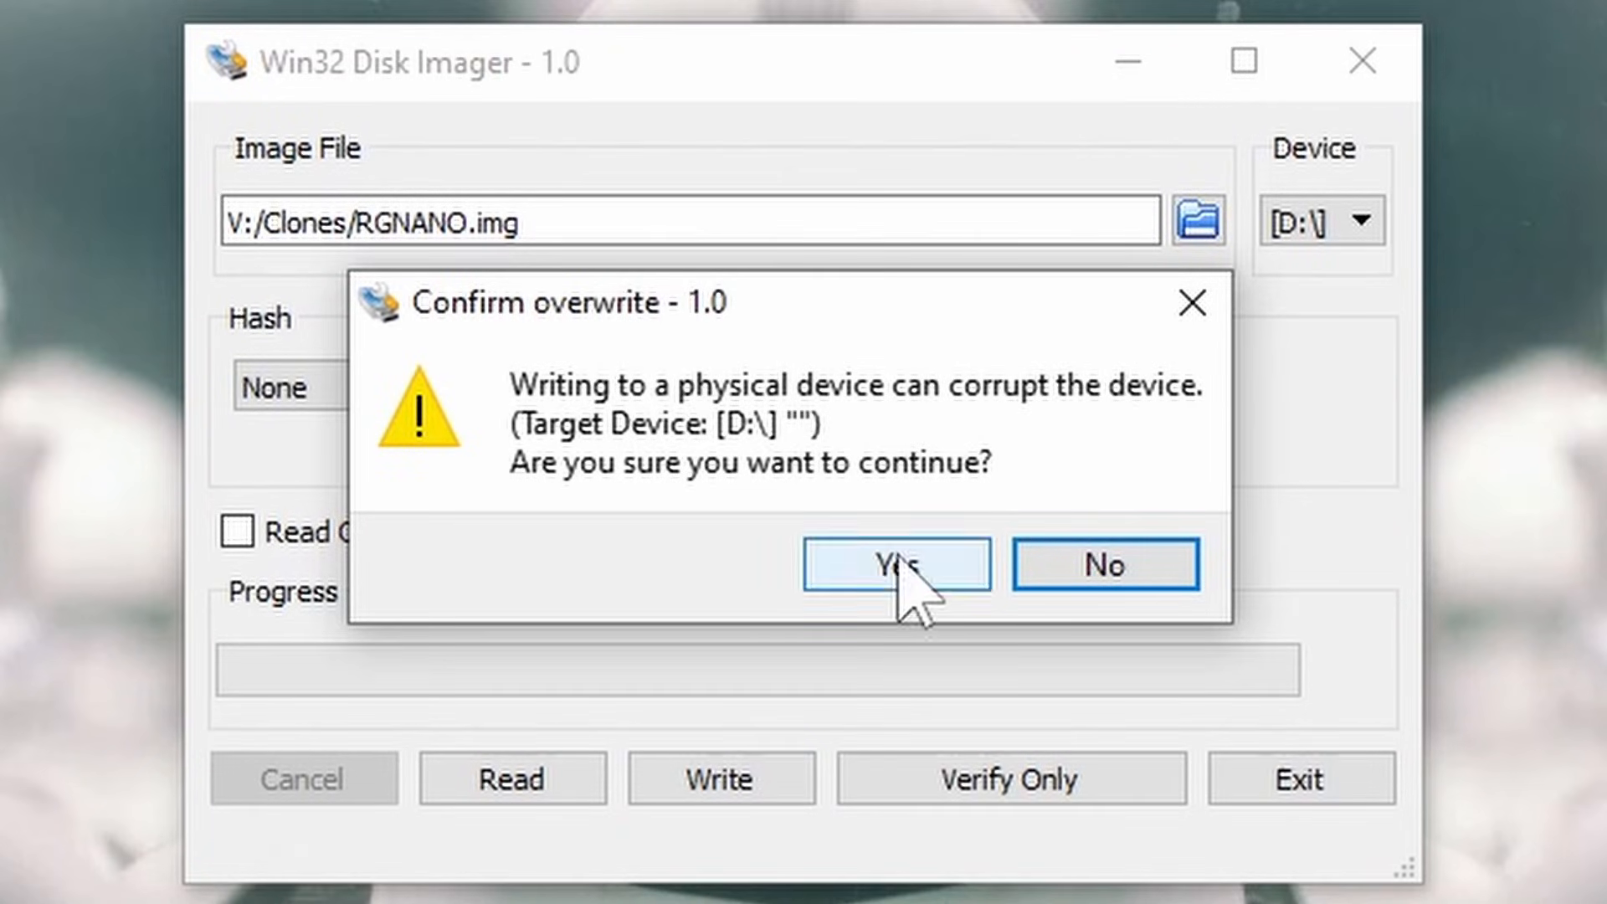
click(894, 564)
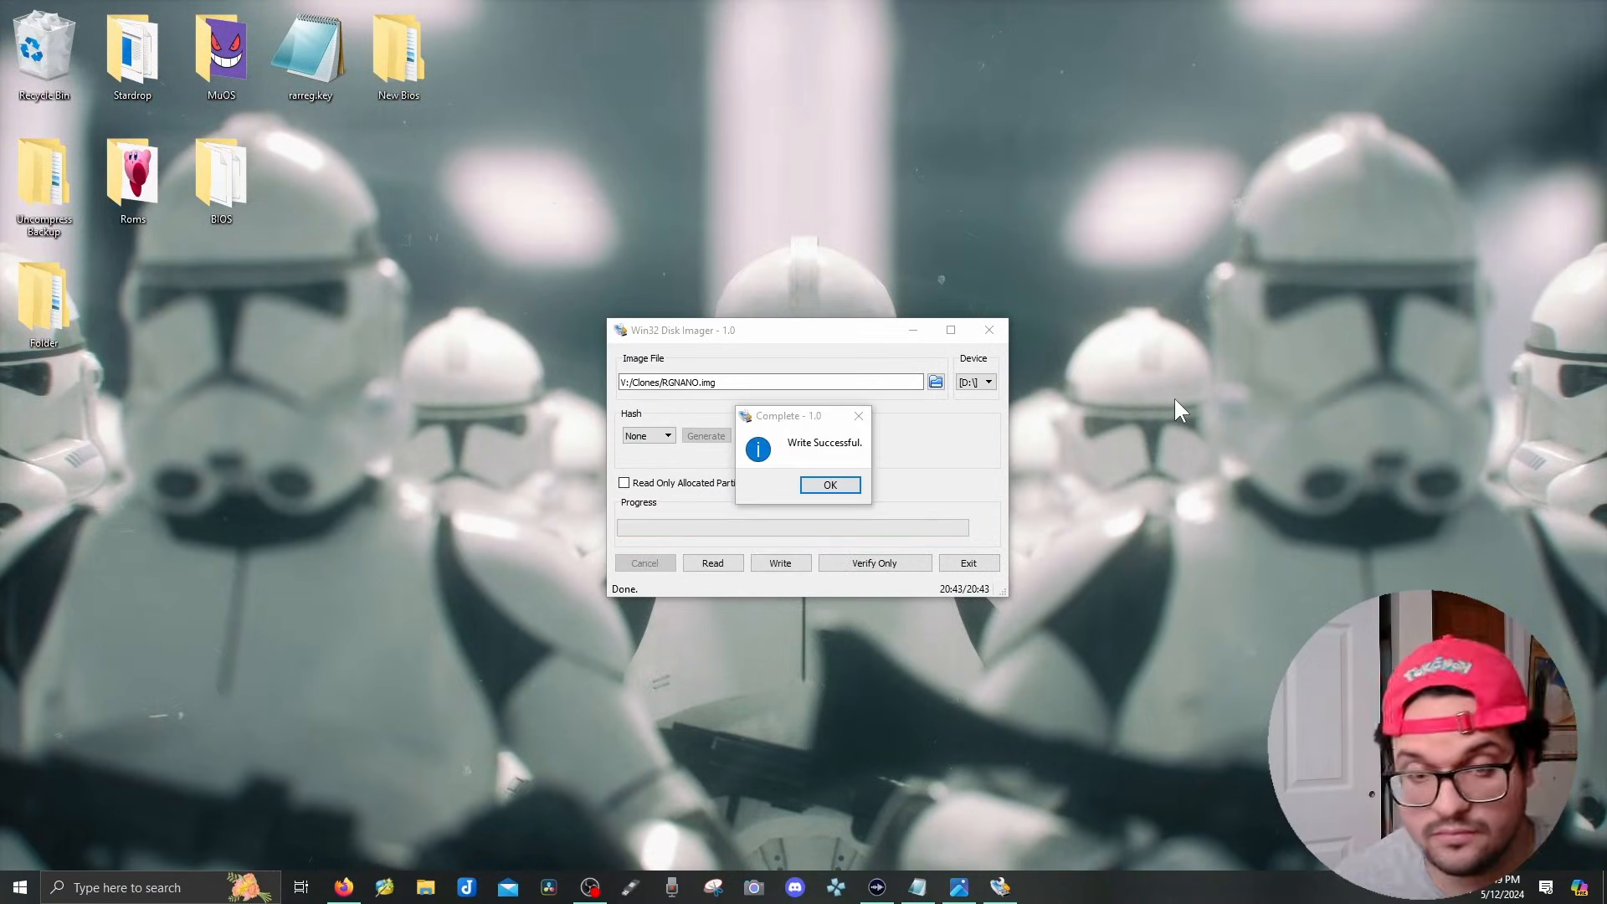
Decline formatting the written D: and G: drives and clear the not-accessible error.
click(828, 483)
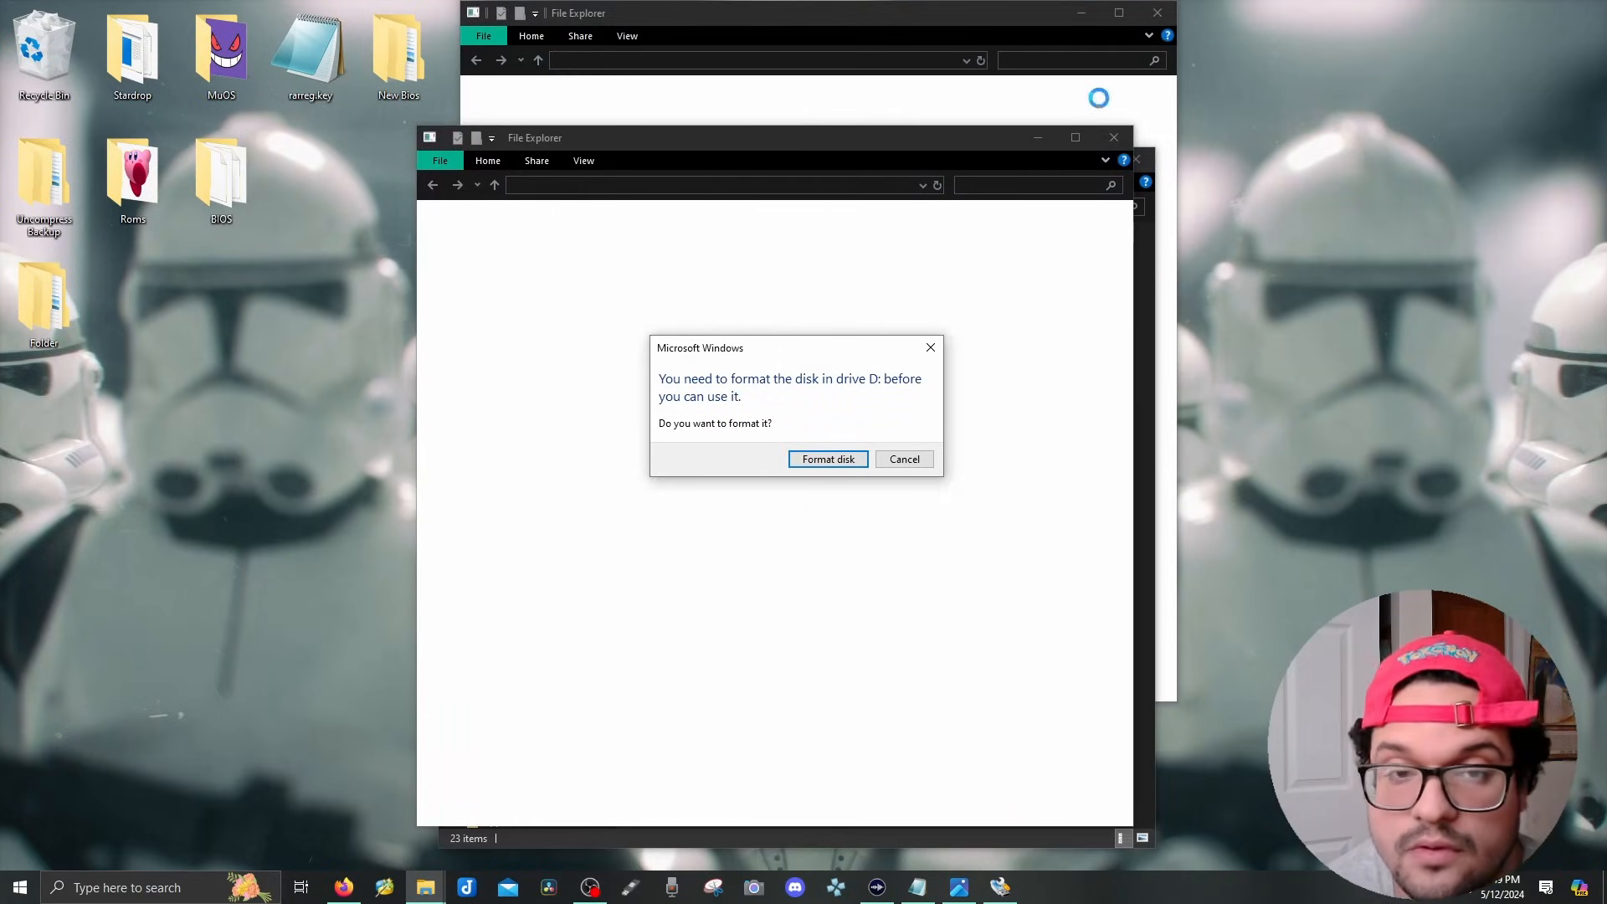
click(902, 458)
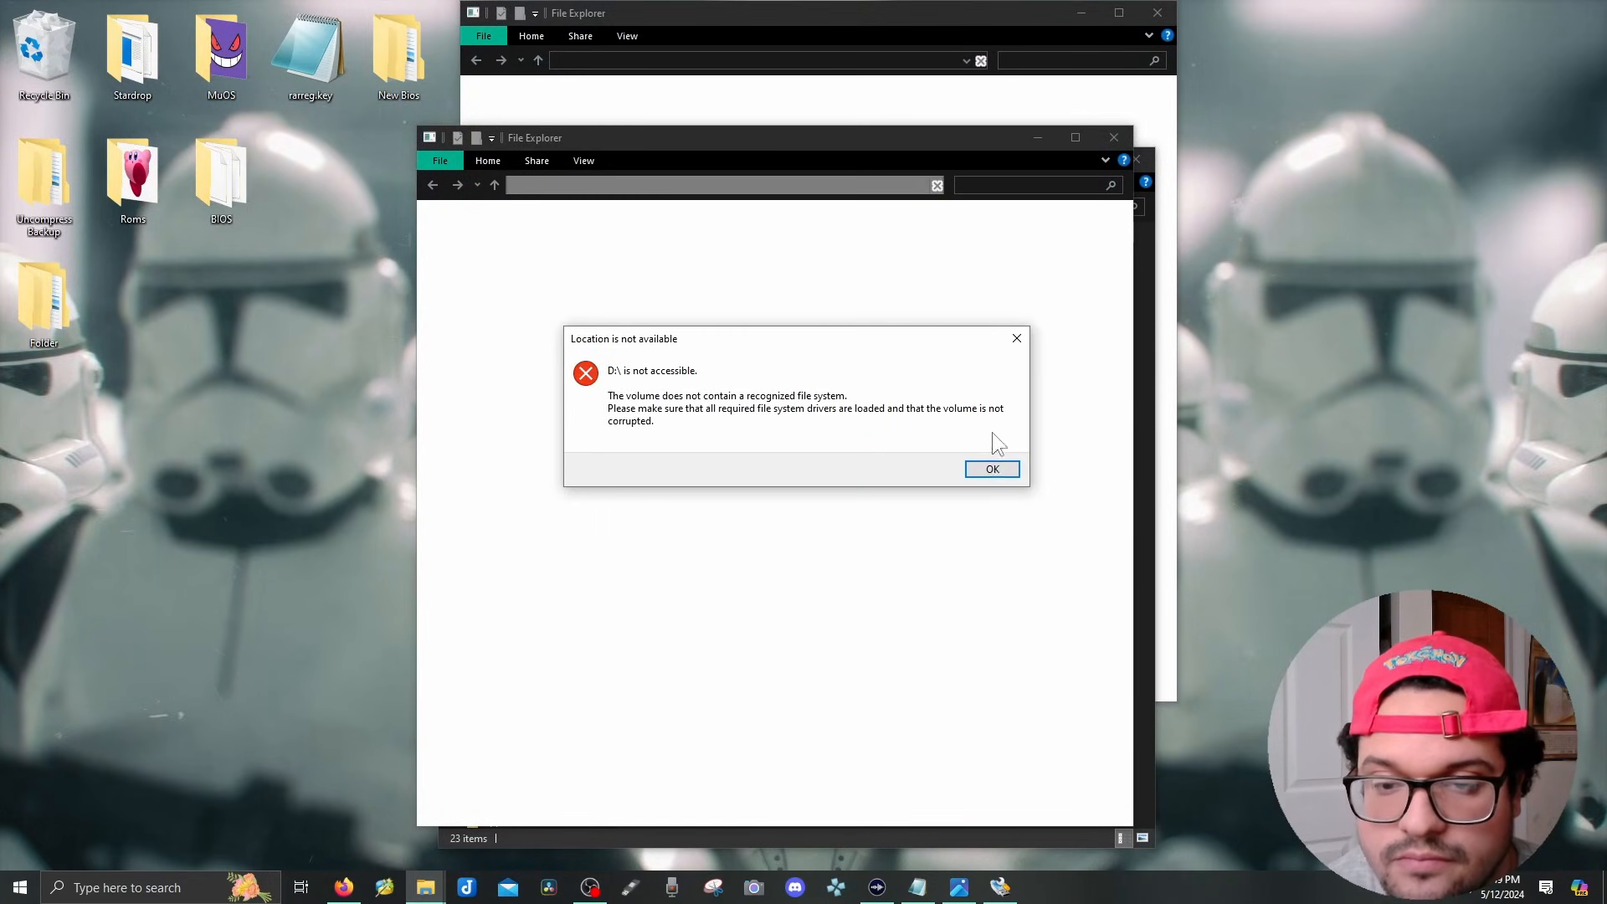
click(989, 468)
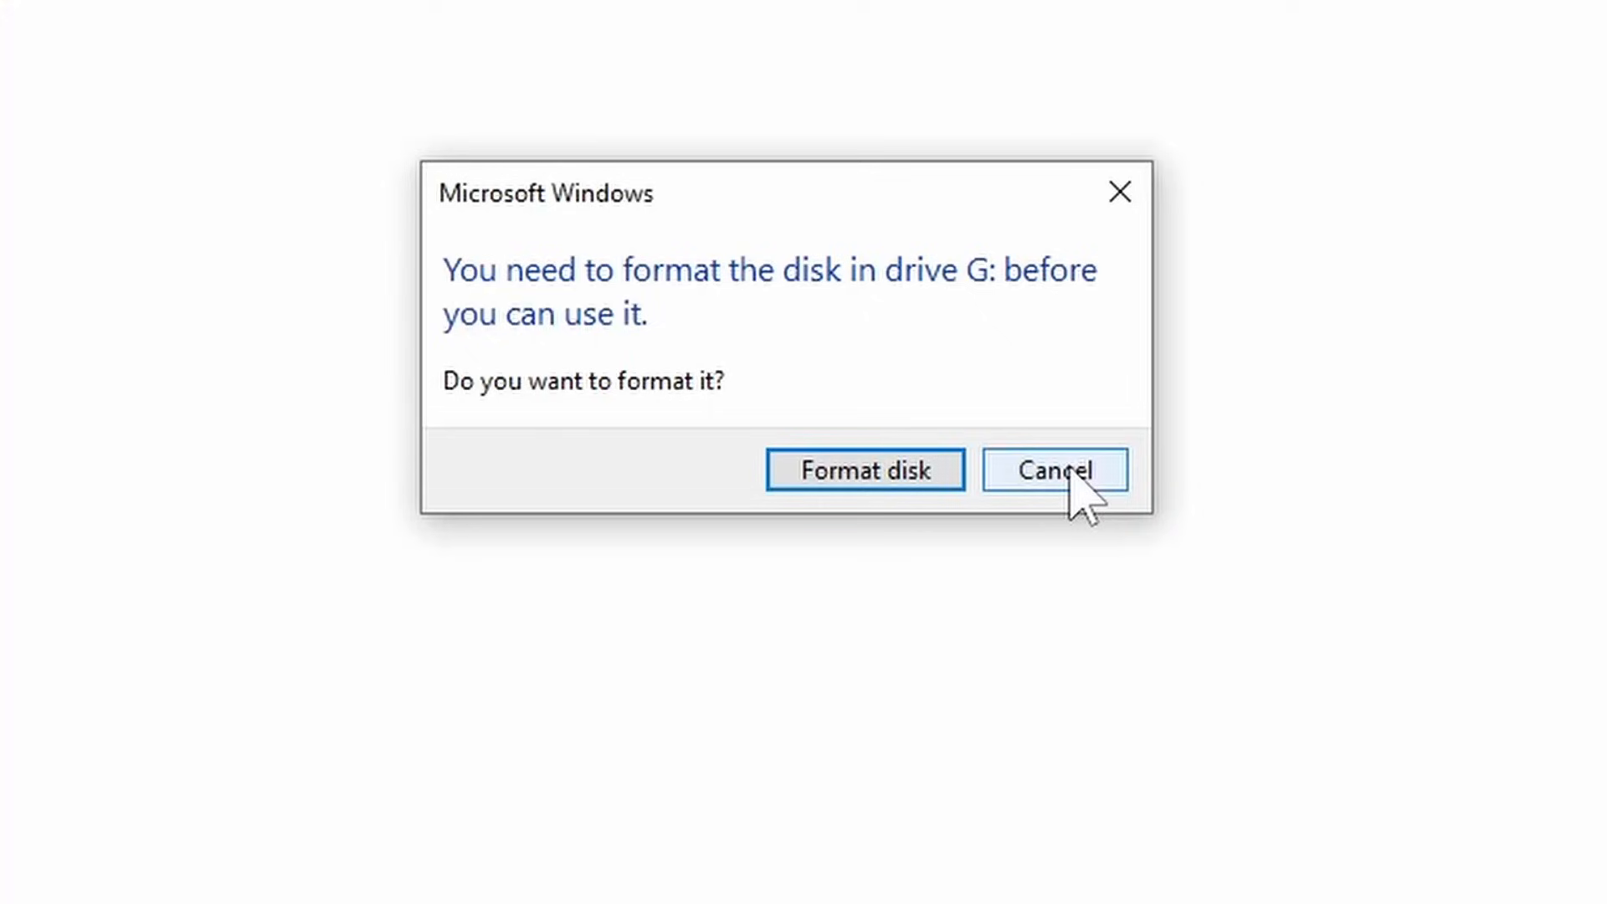
click(1053, 469)
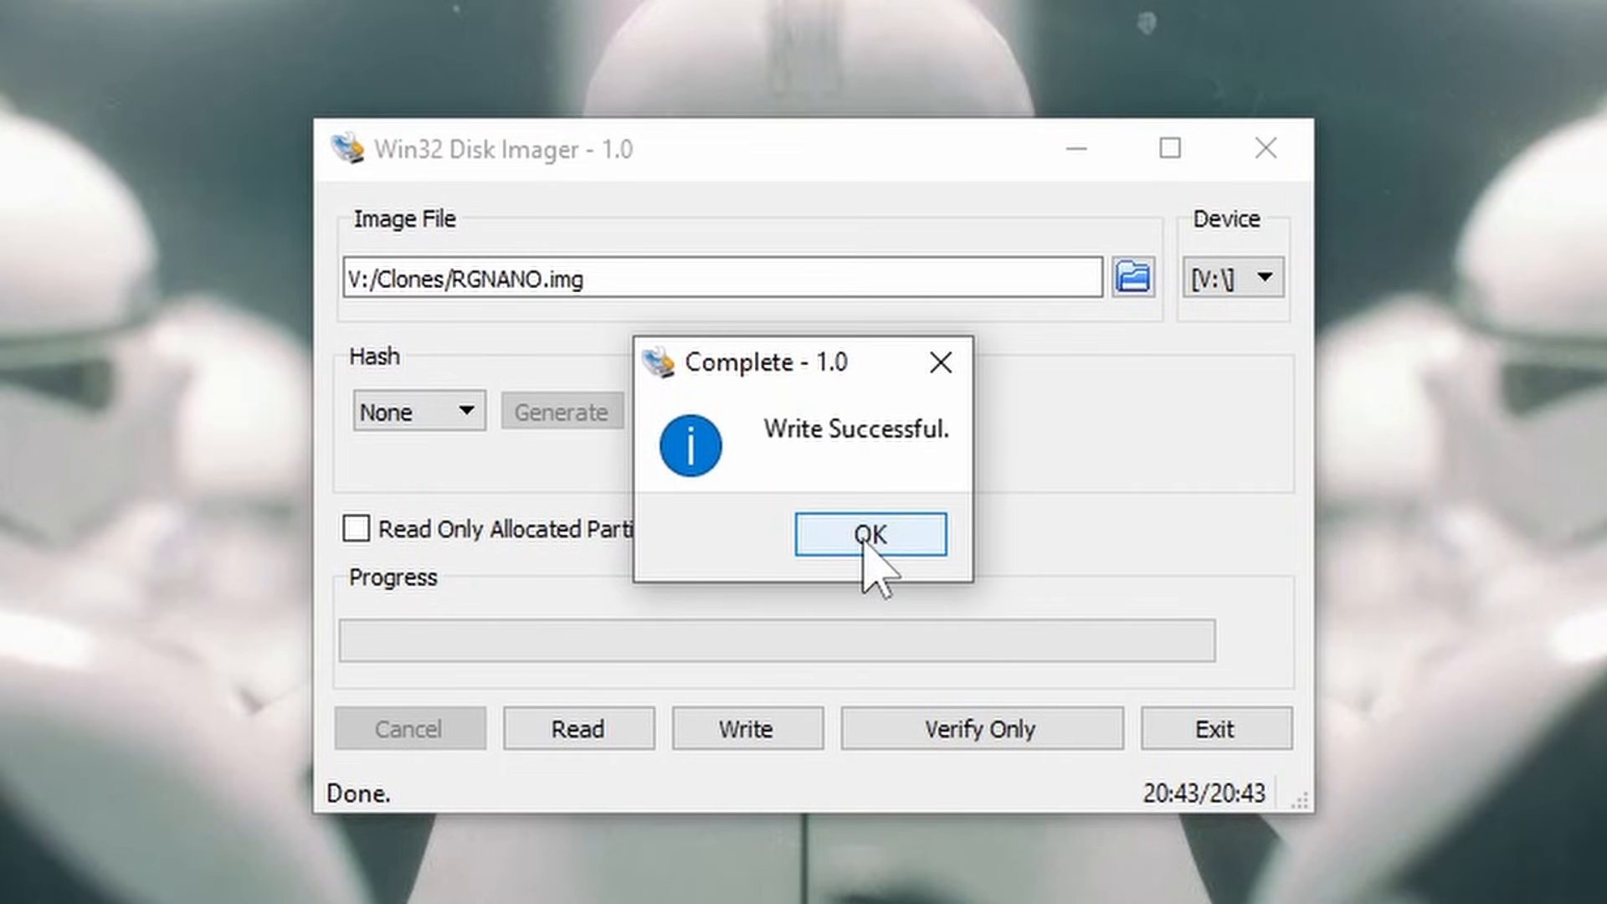
Acknowledge Write Successful and exit Win32 Disk Imager to the desktop.
click(868, 534)
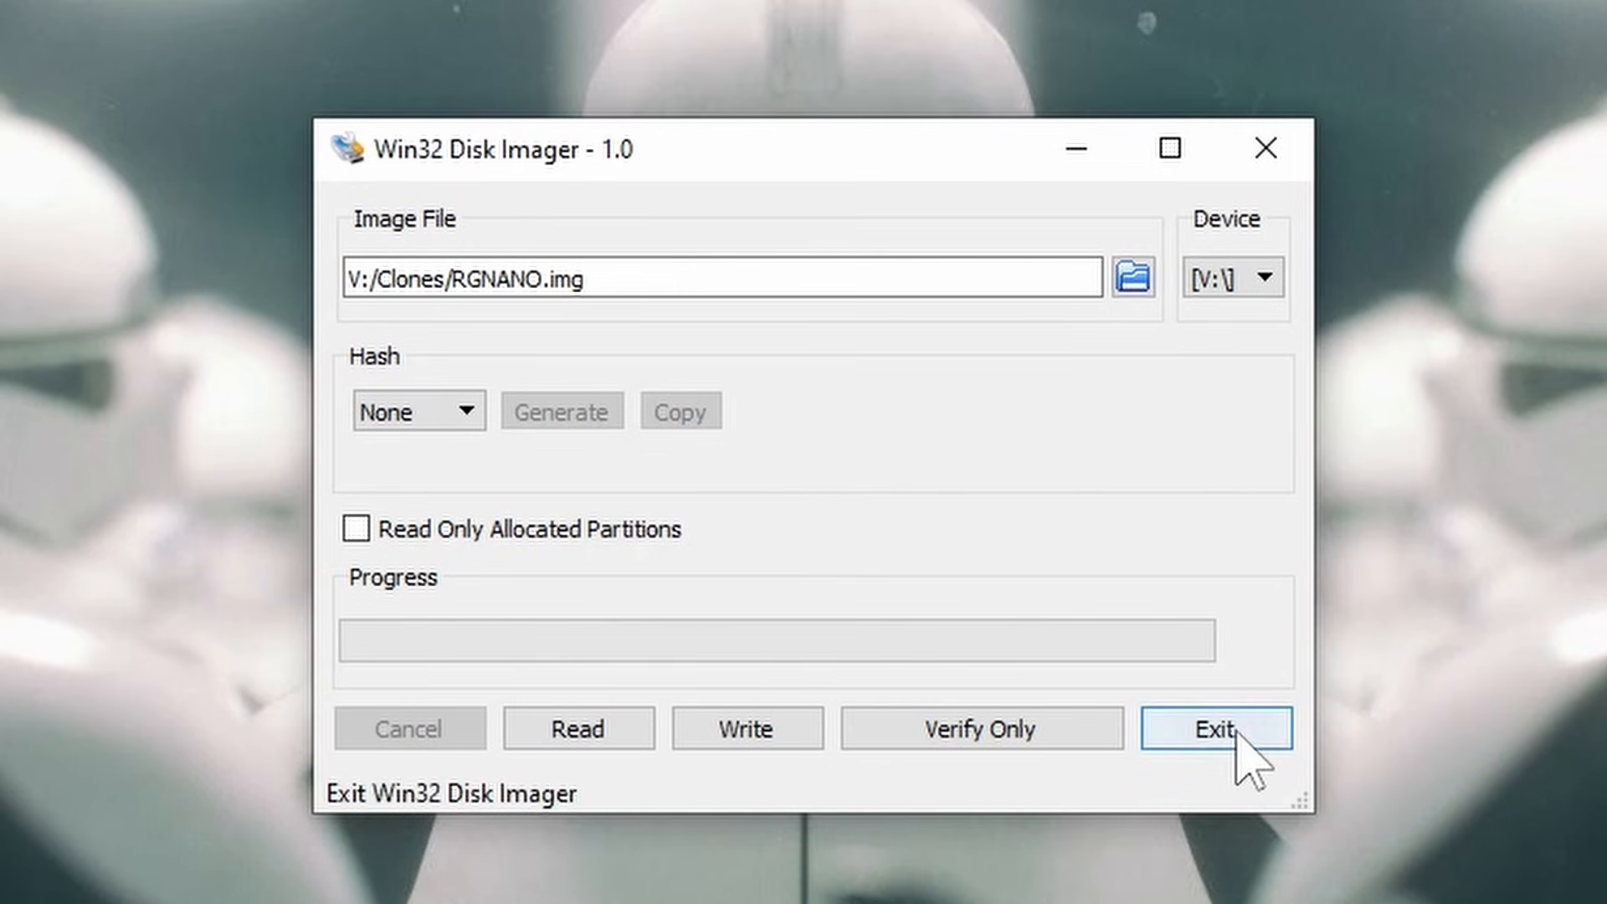
click(1215, 728)
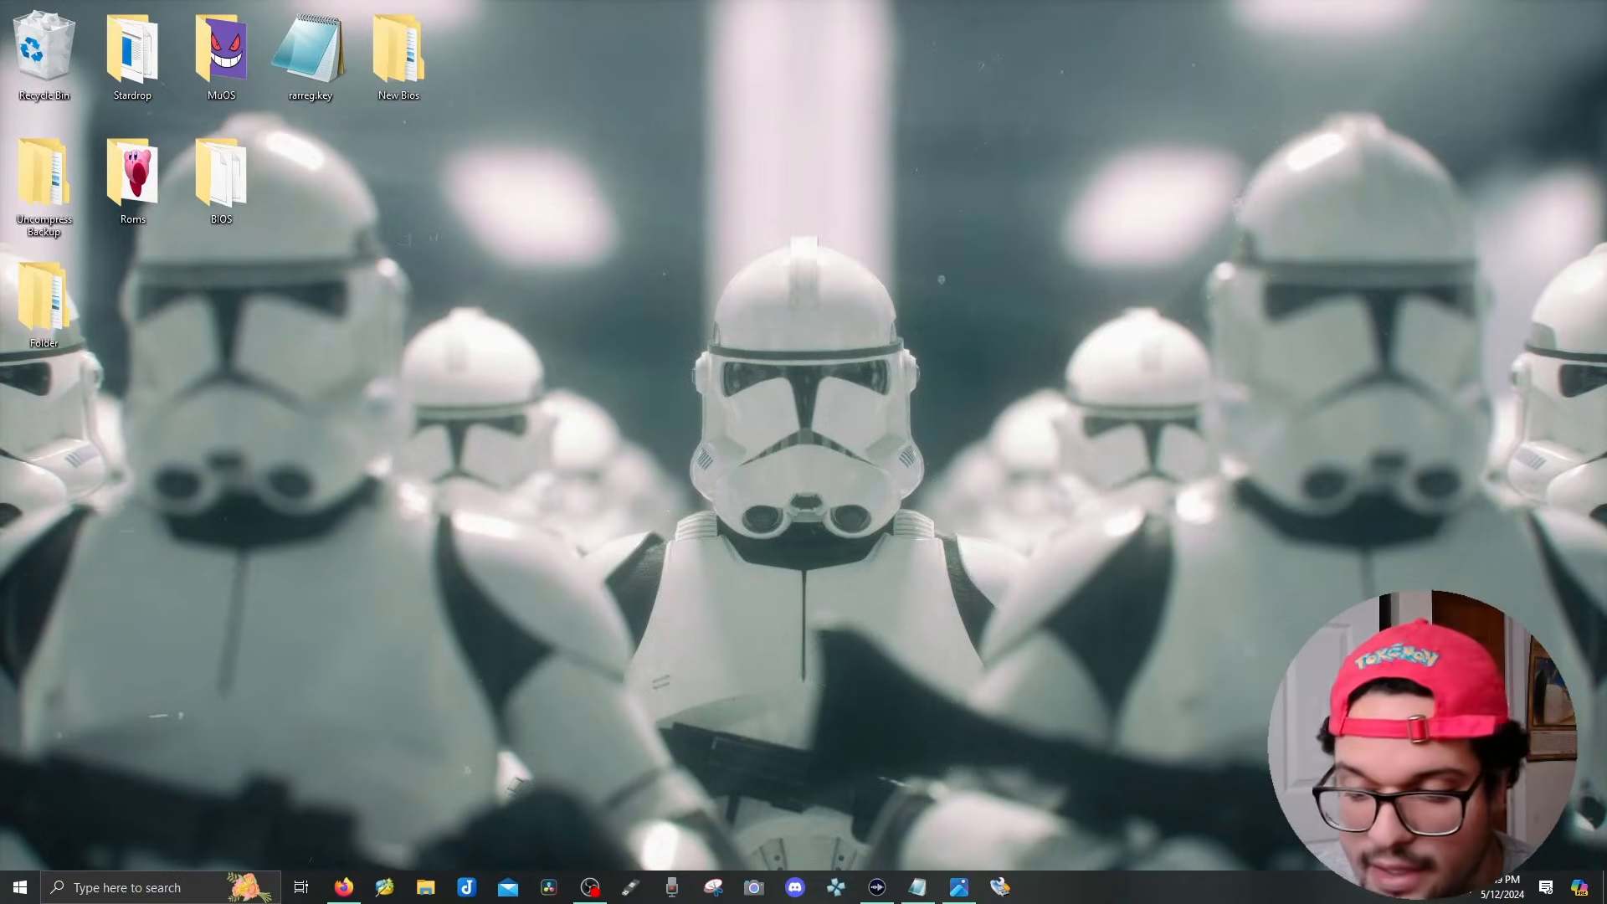